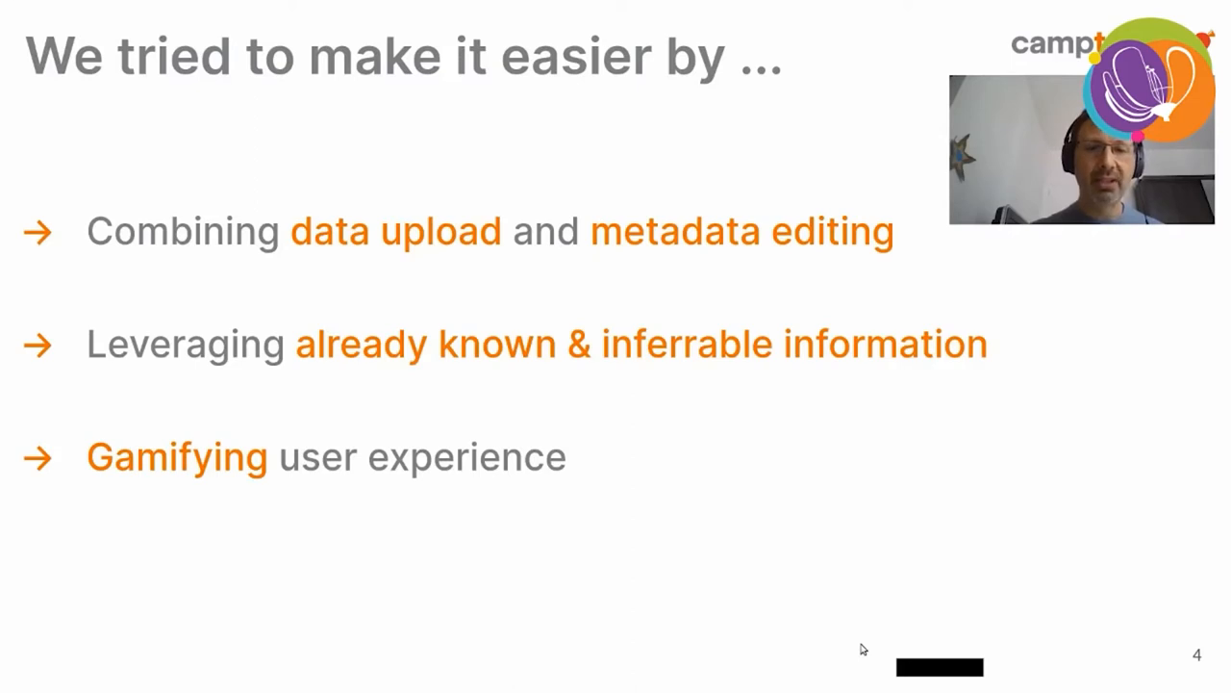
- Advance the slides to slide 7, 'Enters the datafeeder !'
{"action": "key", "text": "Right"}
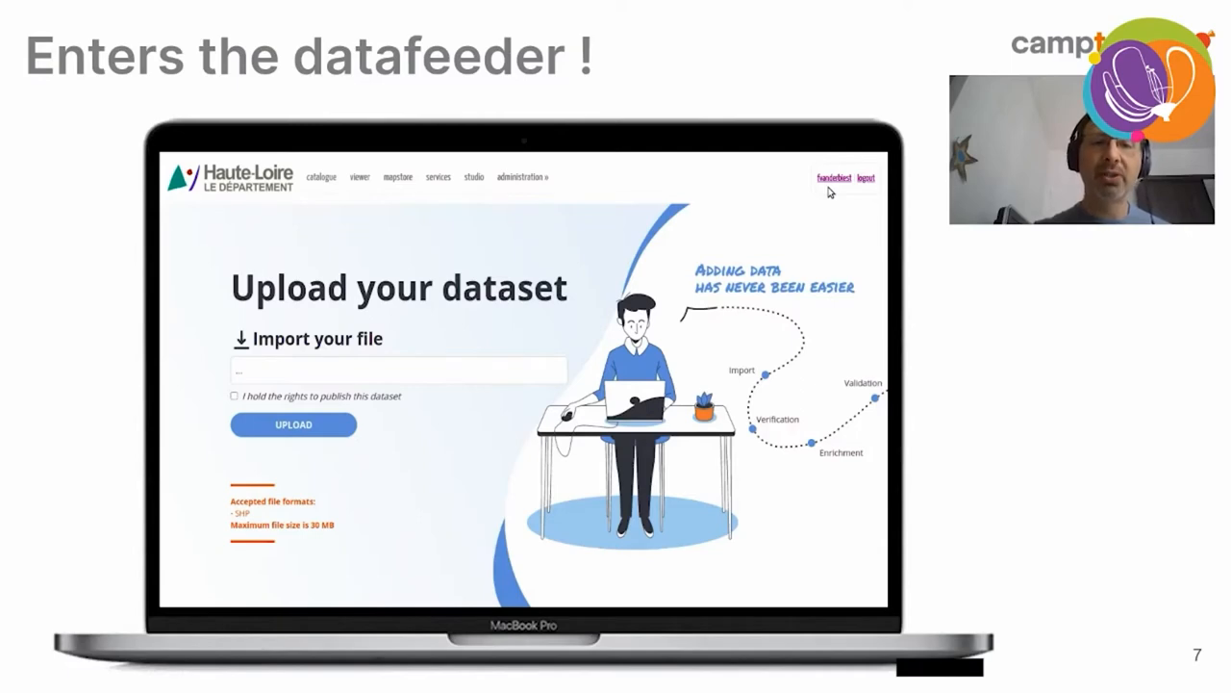
{"action": "mouse_move", "coordinate": [839, 200]}
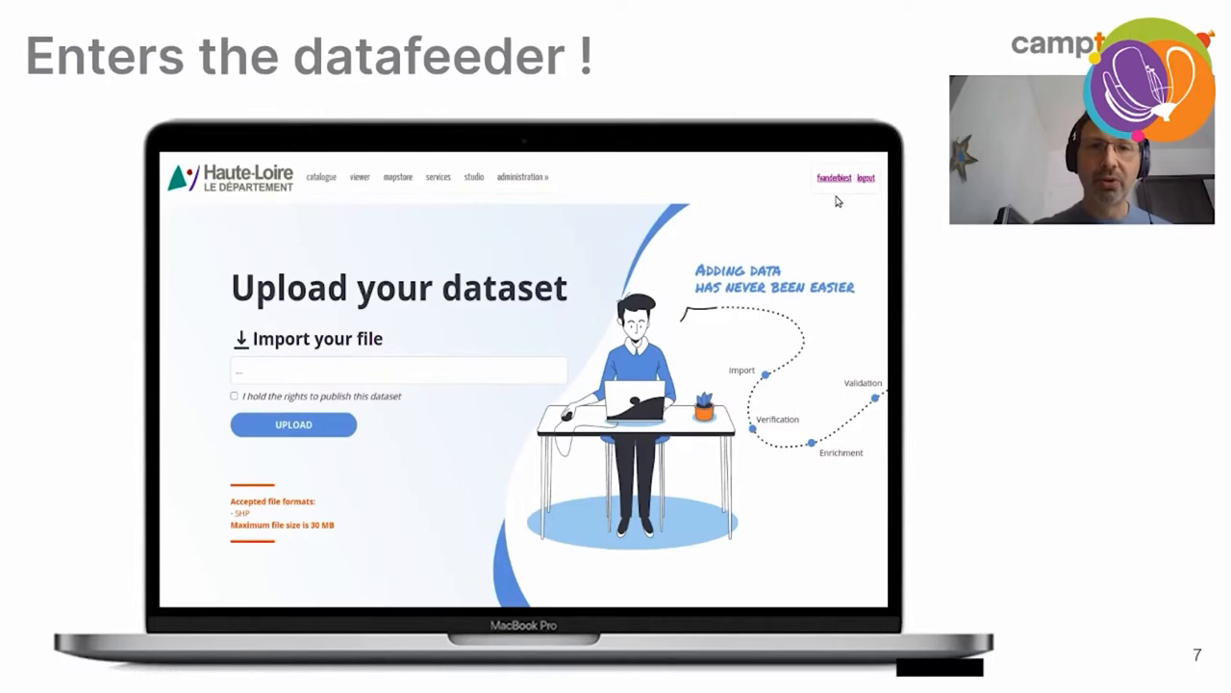
{"action": "mouse_move", "coordinate": [825, 195]}
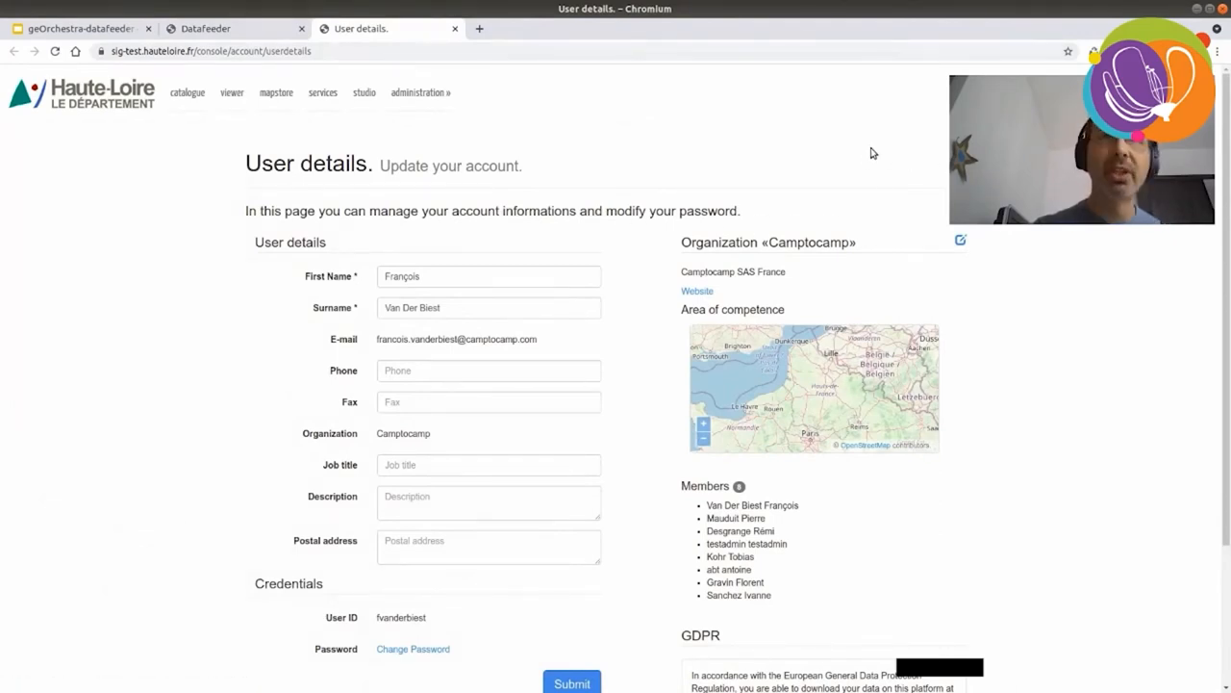
{"action": "mouse_move", "coordinate": [1075, 321]}
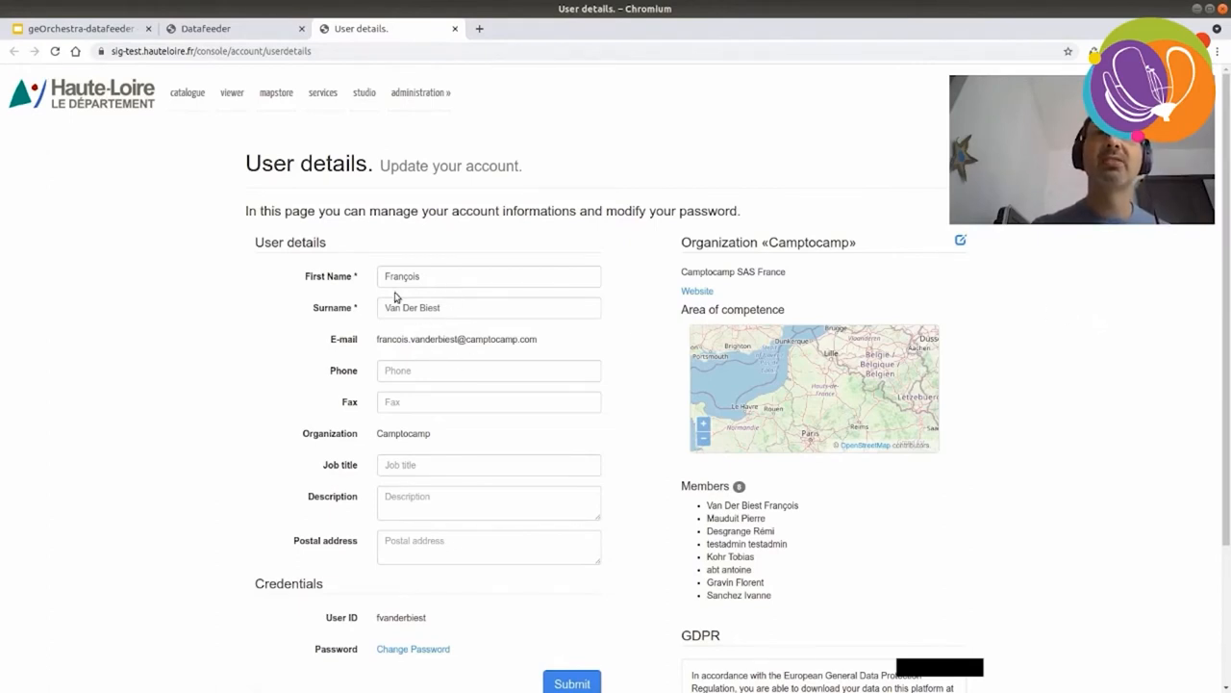
{"action": "mouse_move", "coordinate": [538, 312]}
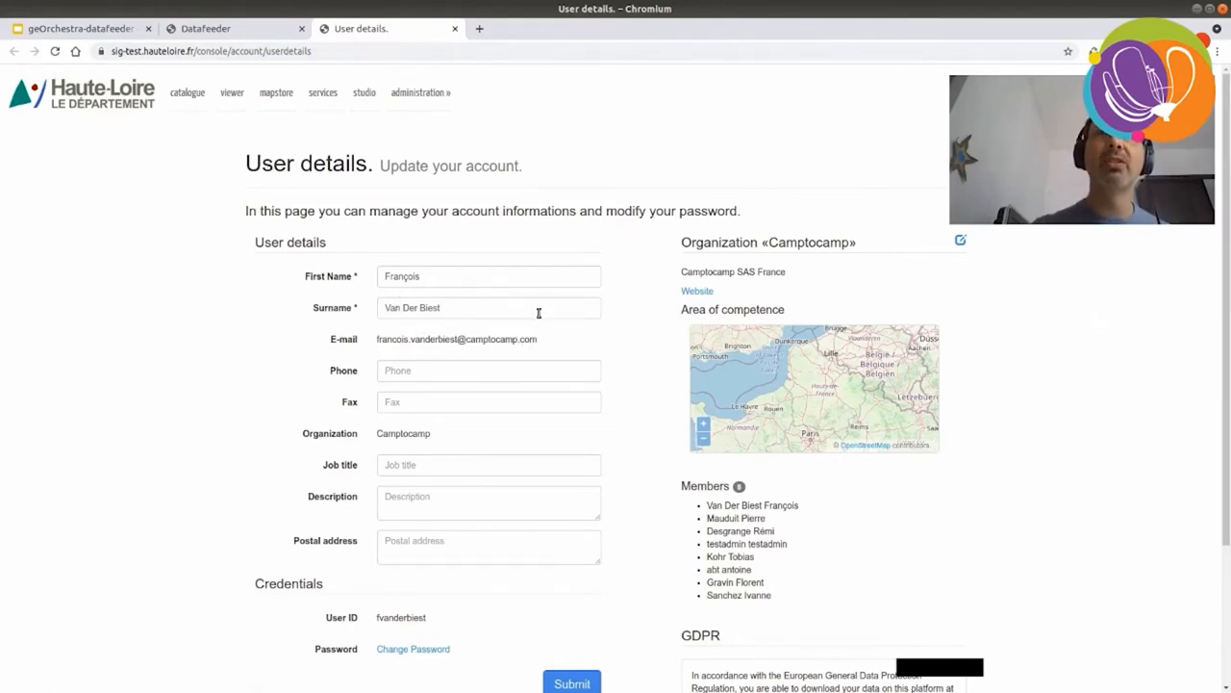
- Scroll through the user details form, organization members list and GDPR section
{"action": "scroll", "scroll_direction": "down", "scroll_amount": 3}
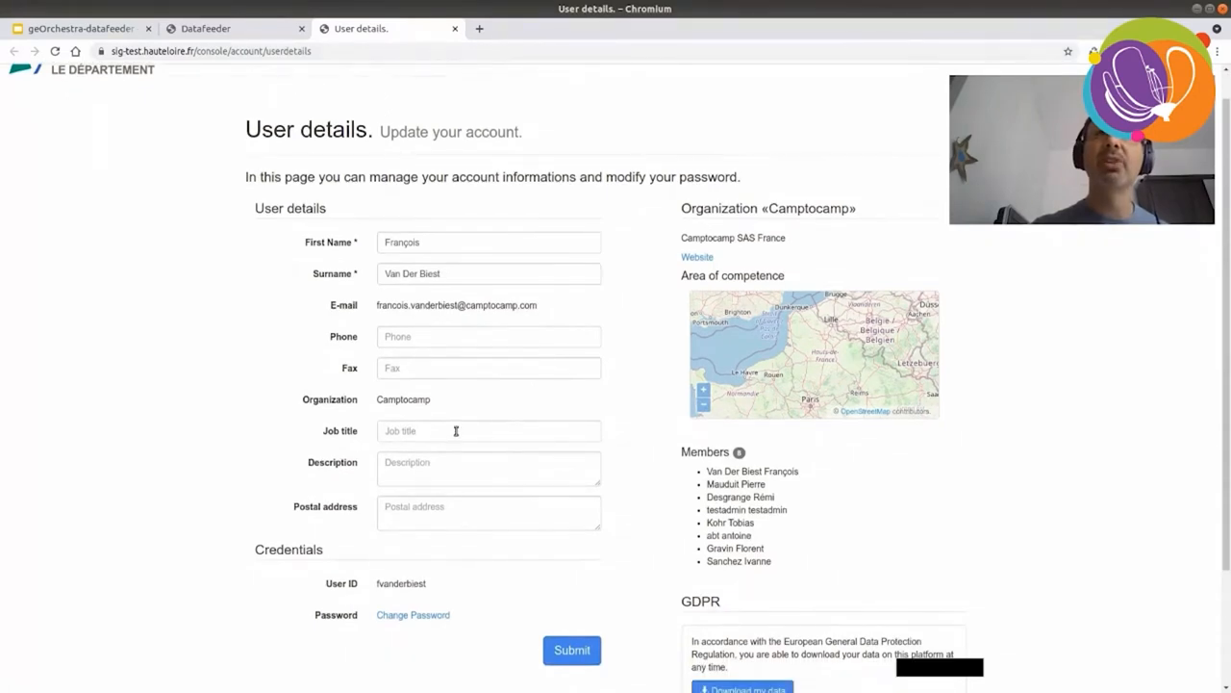
{"action": "mouse_move", "coordinate": [745, 256]}
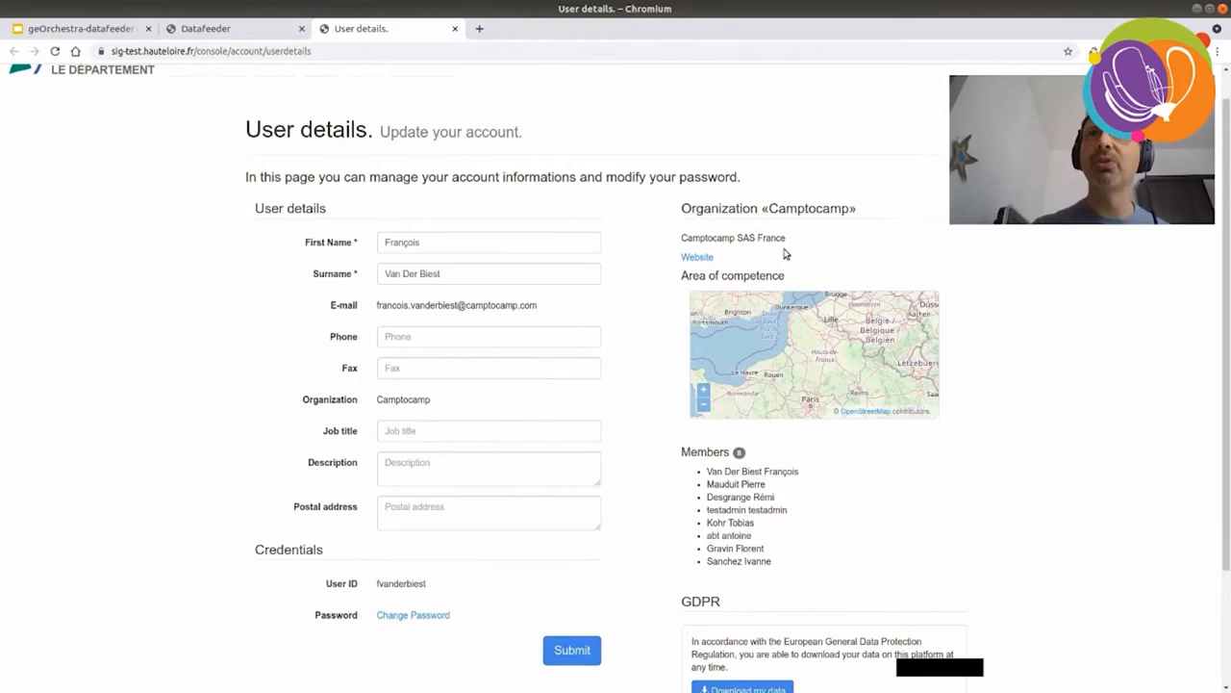
{"action": "scroll", "scroll_direction": "down", "scroll_amount": 3}
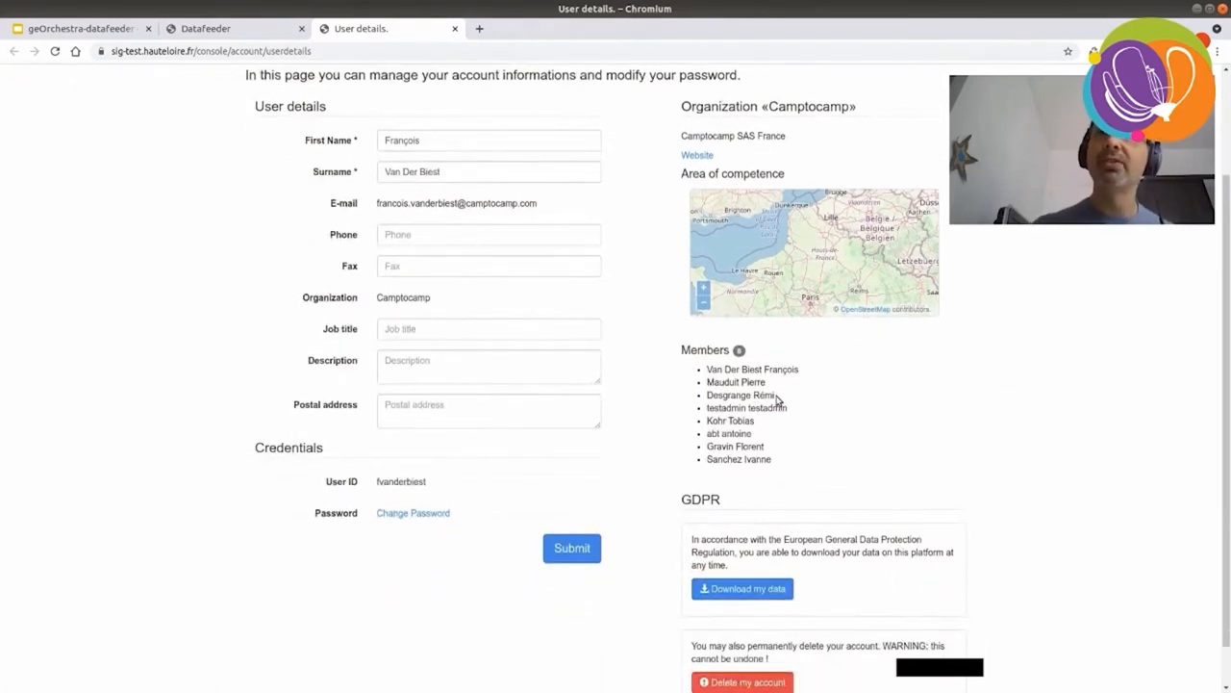
{"action": "scroll", "scroll_direction": "down", "scroll_amount": 3}
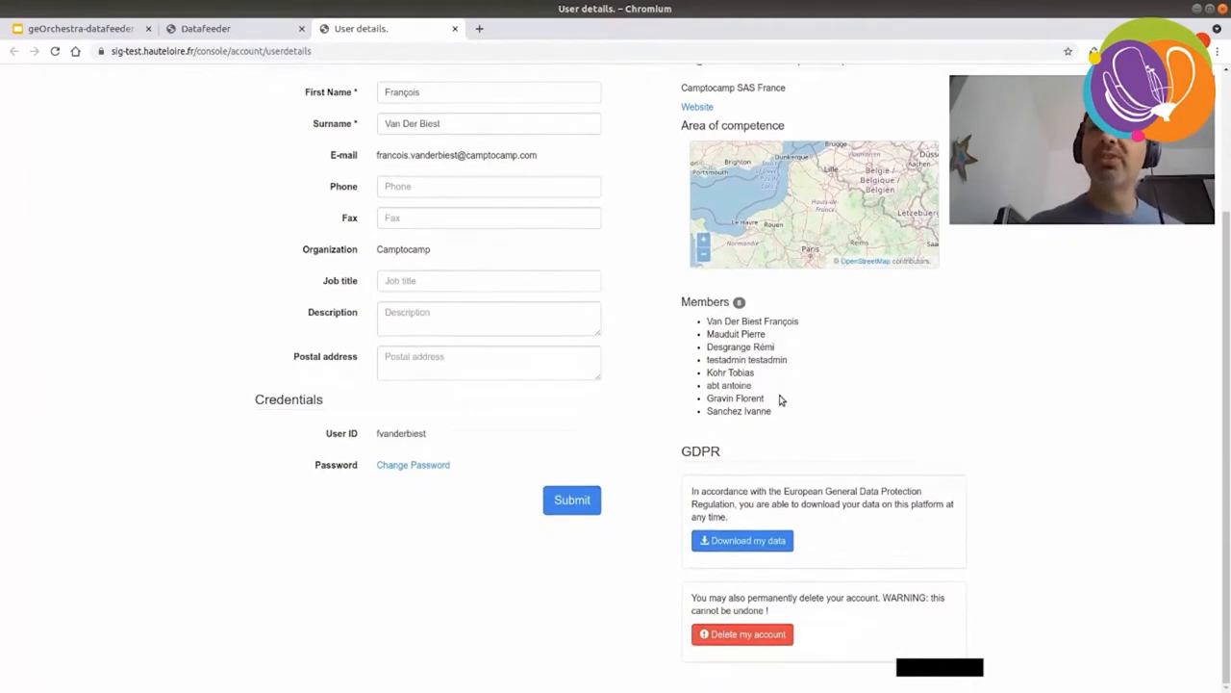
{"action": "scroll", "scroll_direction": "up", "scroll_amount": 3}
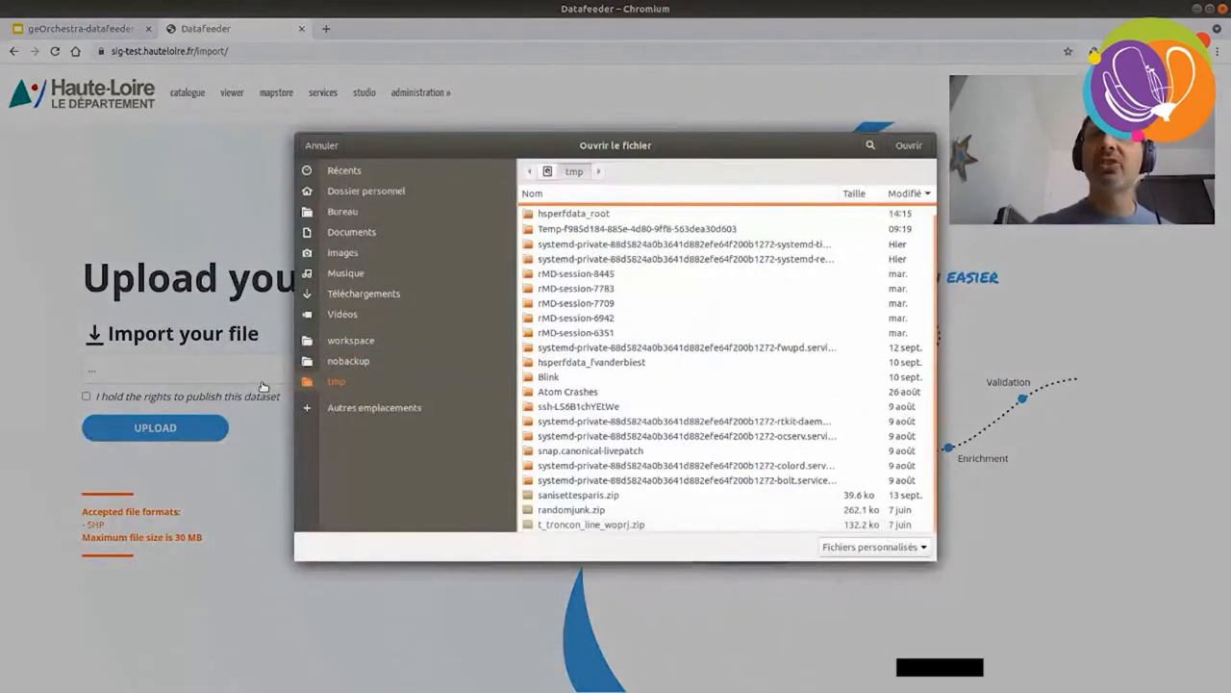
- Upload sanisettesparis.zip after ticking 'I hold the rights to publish this dataset'
{"action": "left_click", "coordinate": [578, 495]}
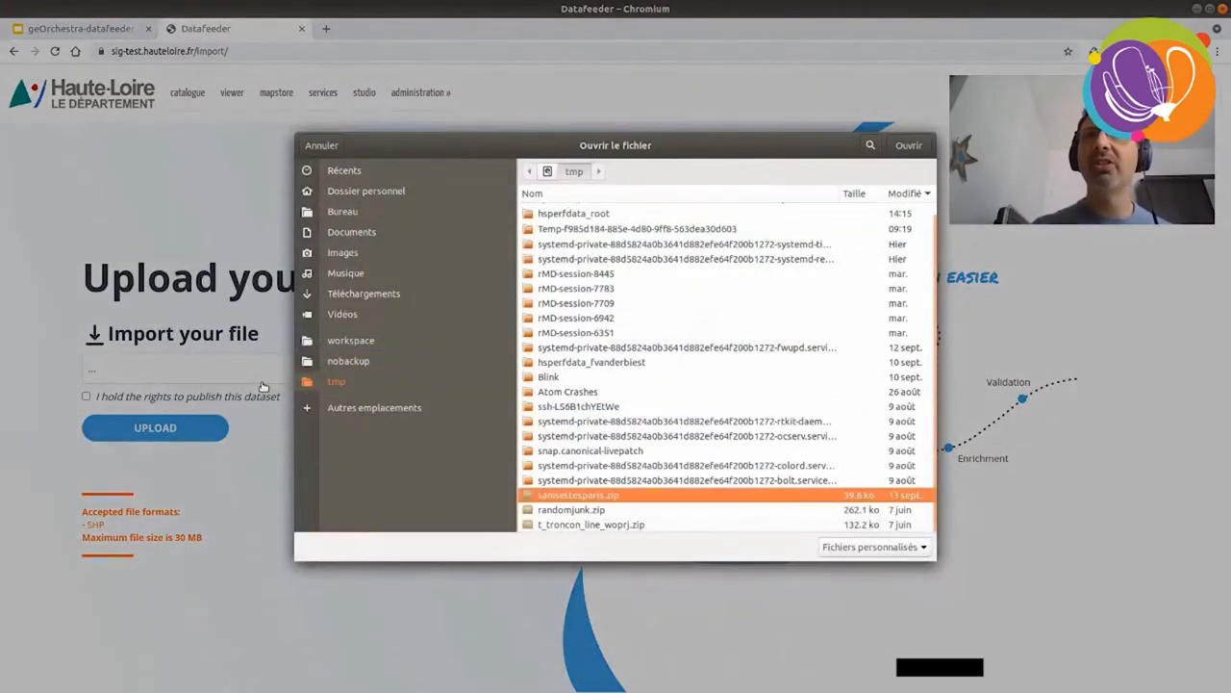
{"action": "left_click", "coordinate": [908, 145]}
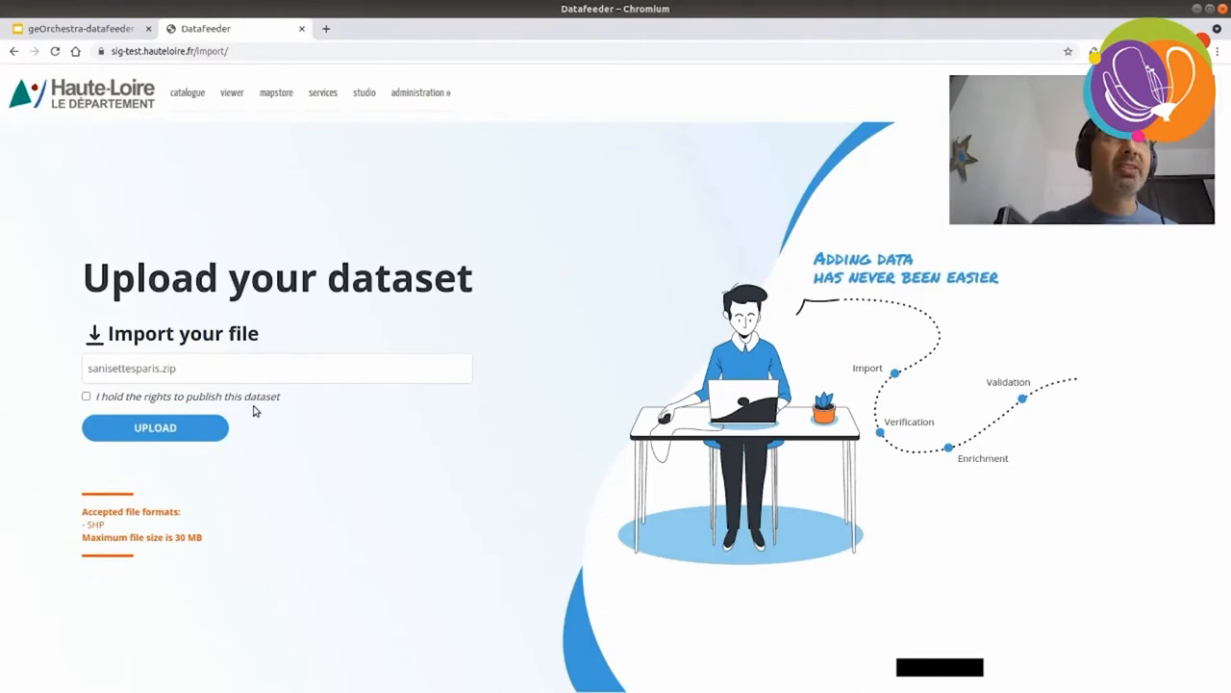
{"action": "left_click", "coordinate": [155, 427]}
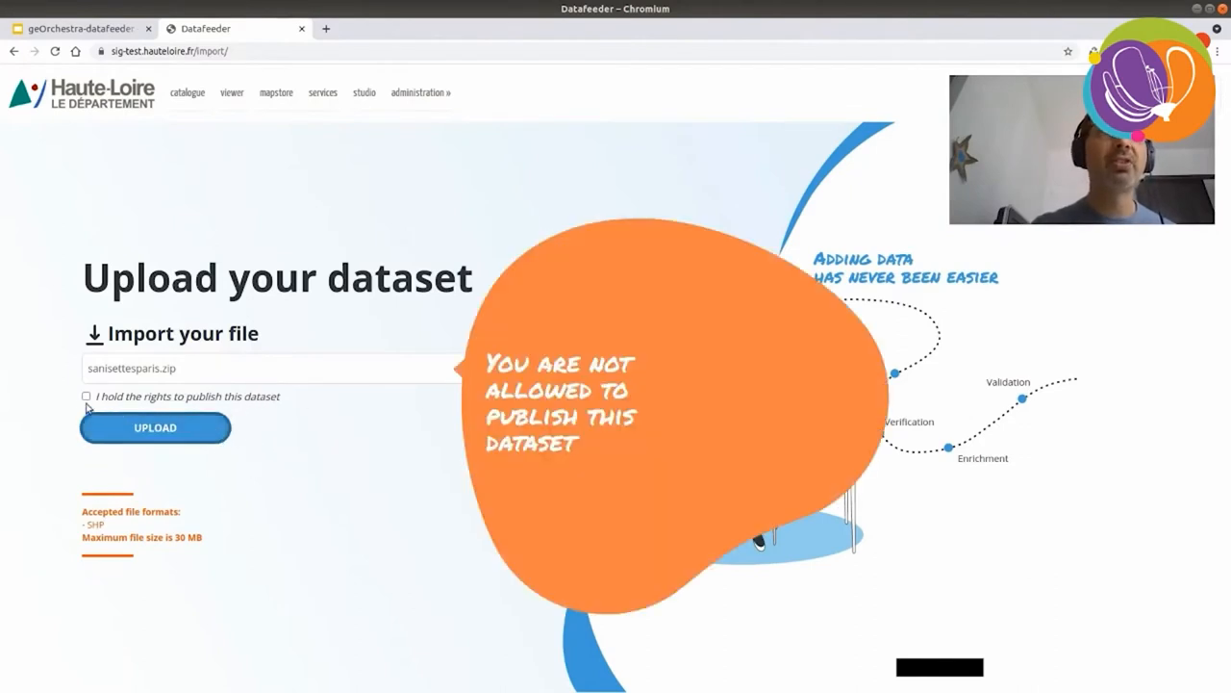
{"action": "left_click", "coordinate": [85, 397]}
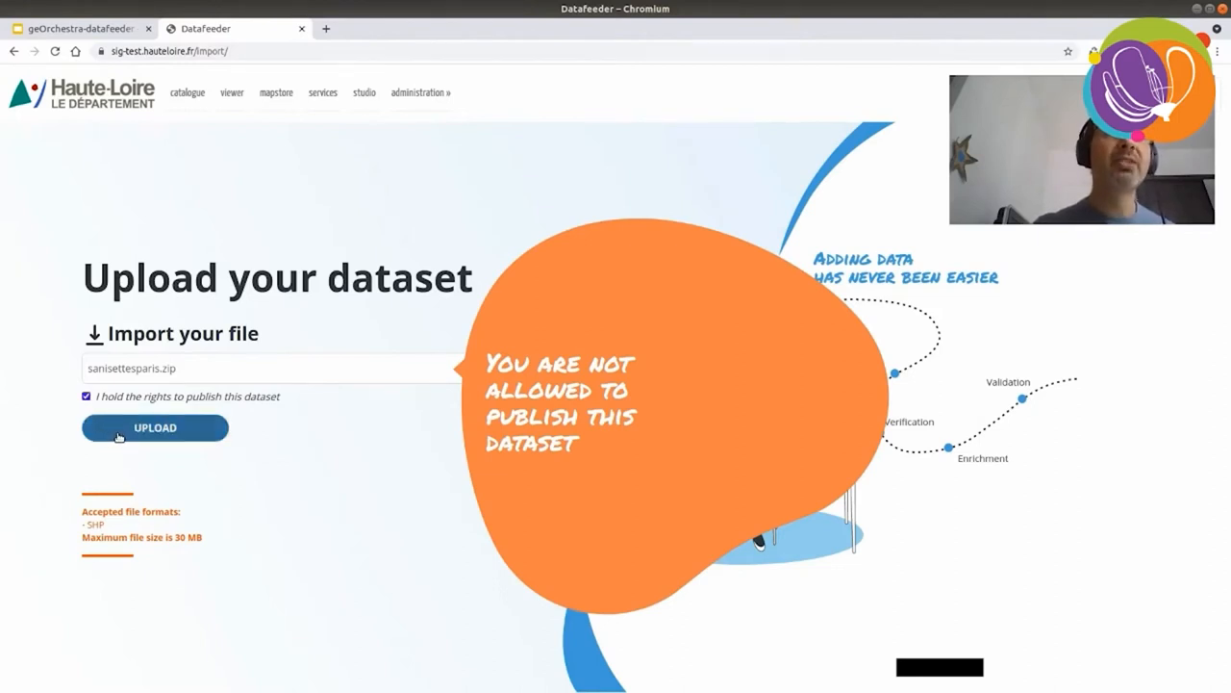
{"action": "mouse_move", "coordinate": [202, 423]}
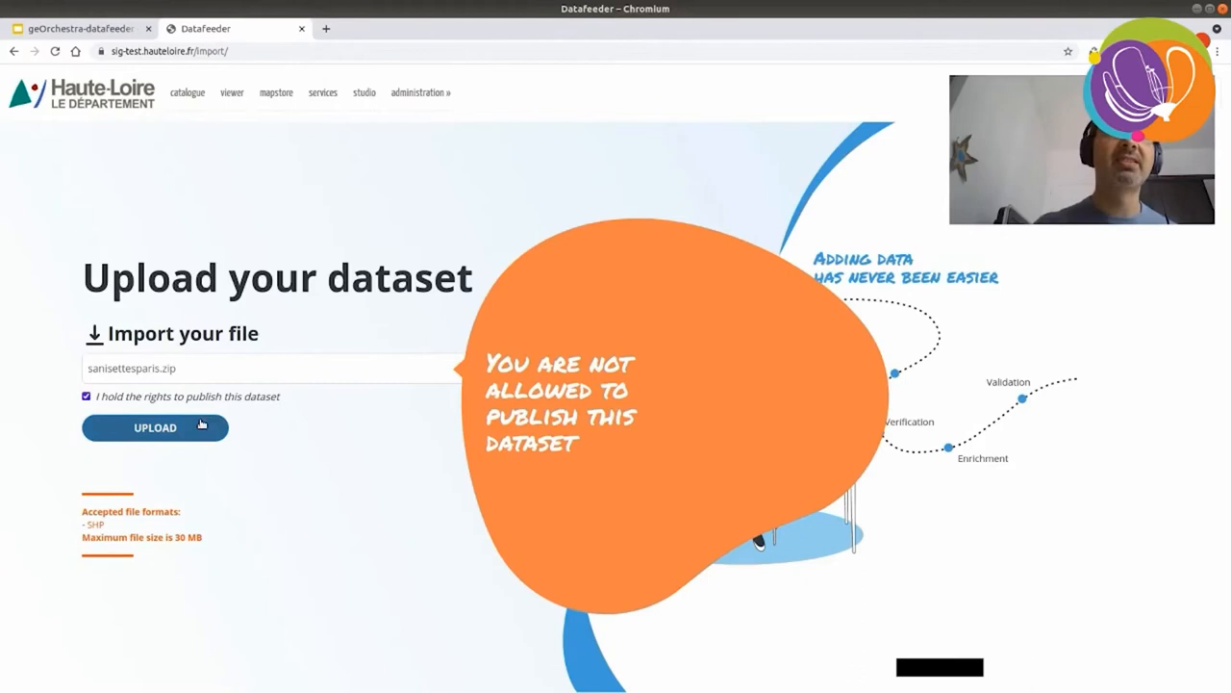
{"action": "left_click", "coordinate": [155, 428]}
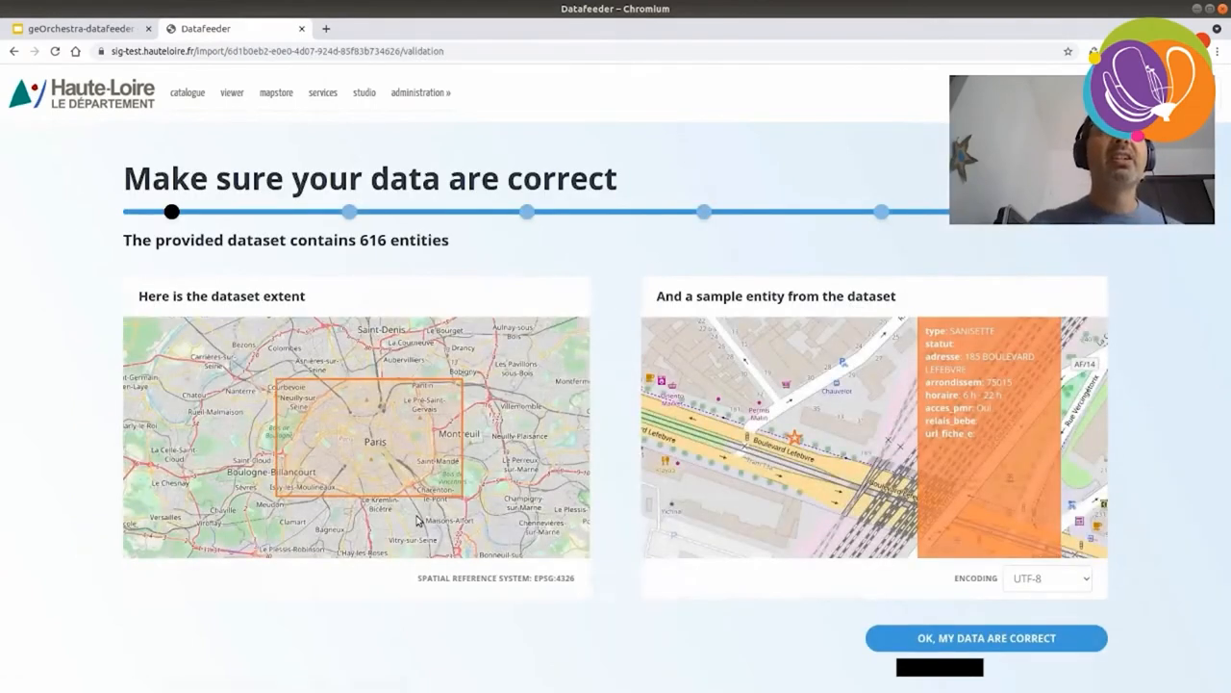
{"action": "mouse_move", "coordinate": [502, 498]}
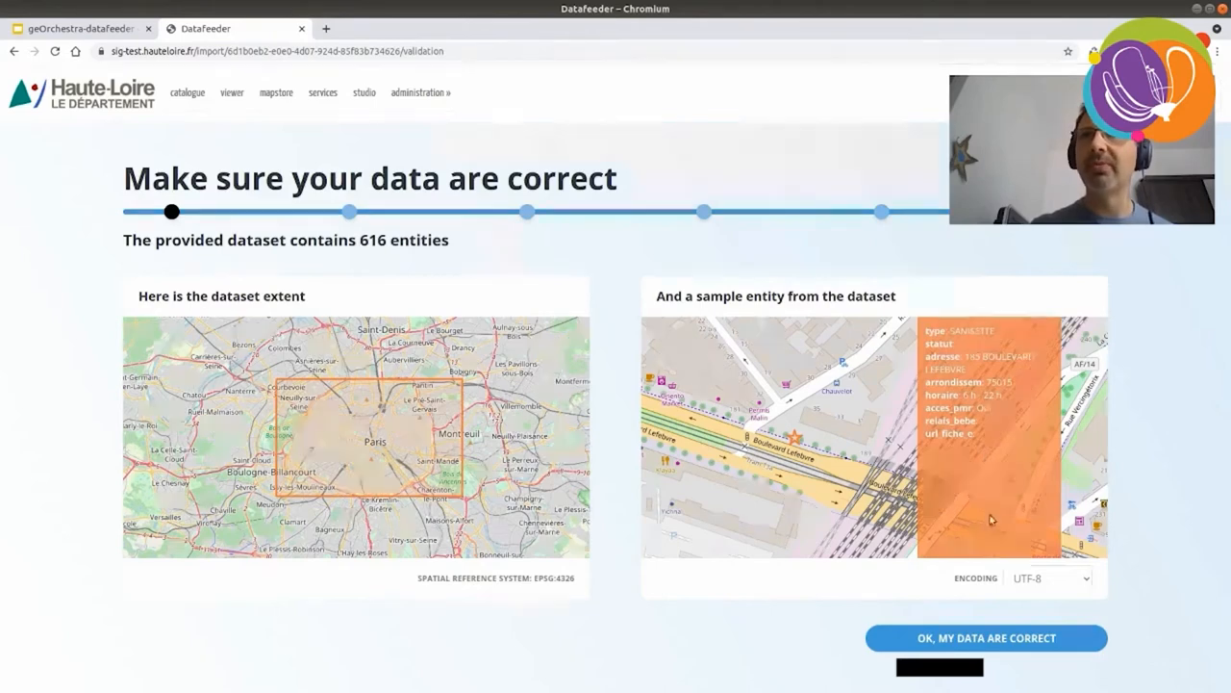
{"action": "left_click", "coordinate": [1049, 580]}
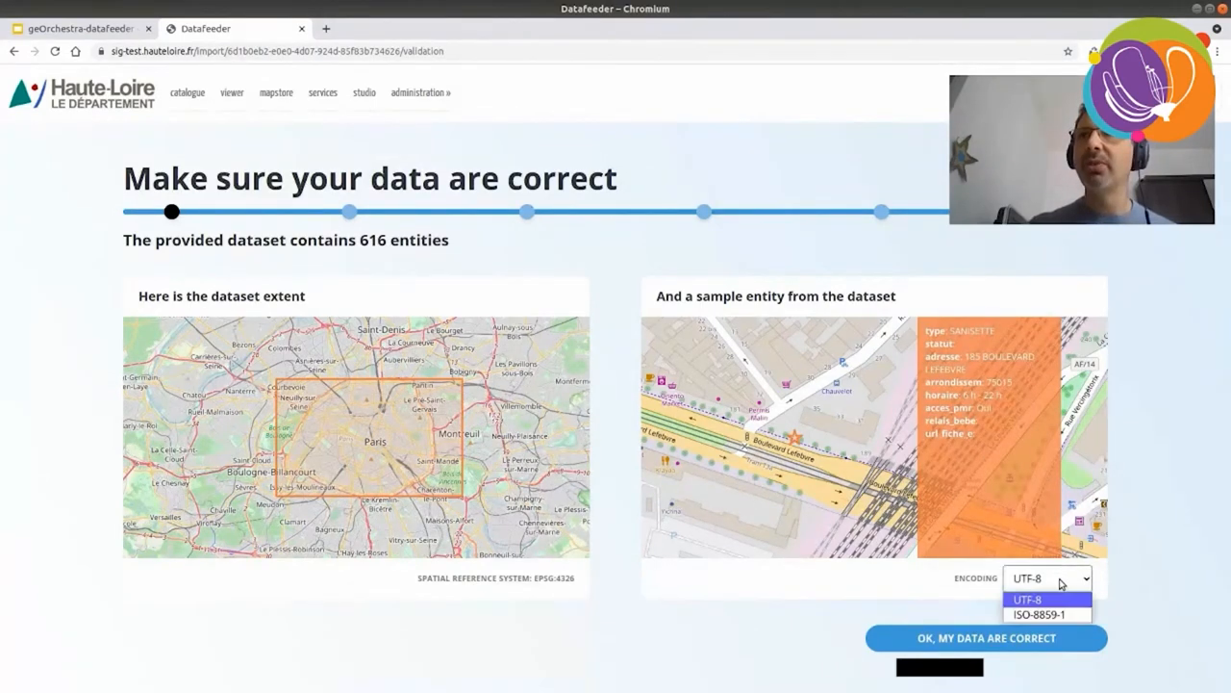
{"action": "left_click", "coordinate": [1027, 598]}
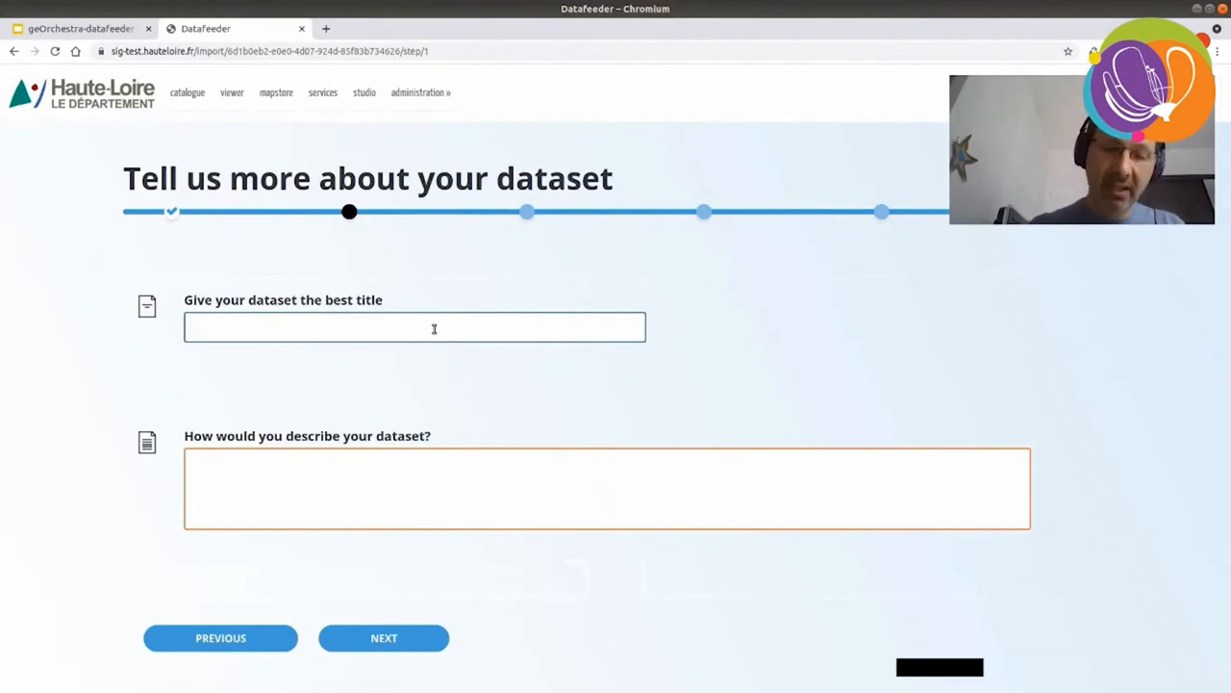
- Enter title 'Sanisettes Paris' and description 'Field collected by agents', then continue
{"action": "type", "text": "Sar"}
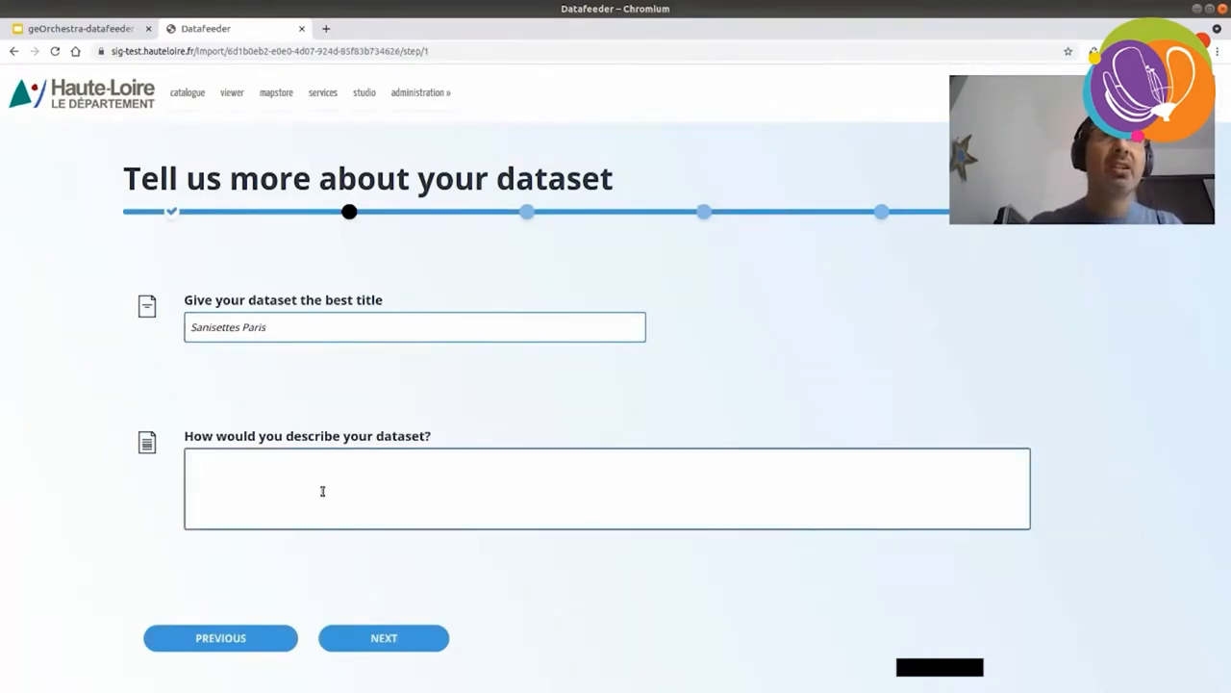
{"action": "left_click", "coordinate": [322, 491]}
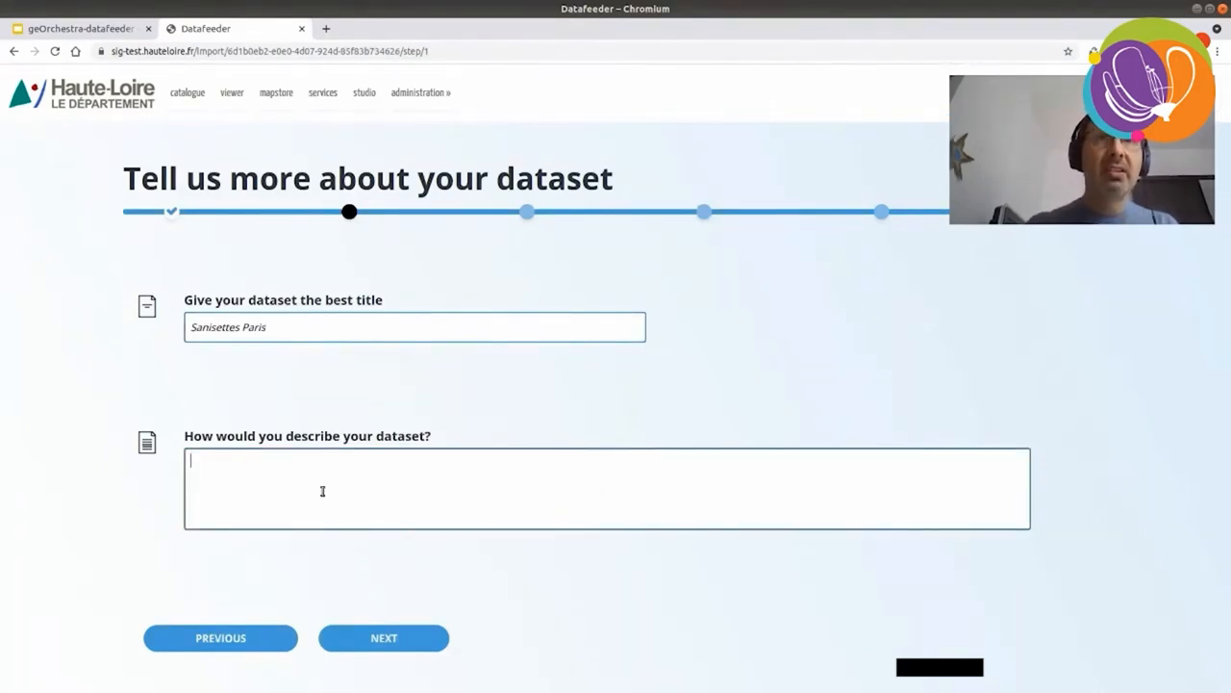
{"action": "type", "text": "Field collected by"}
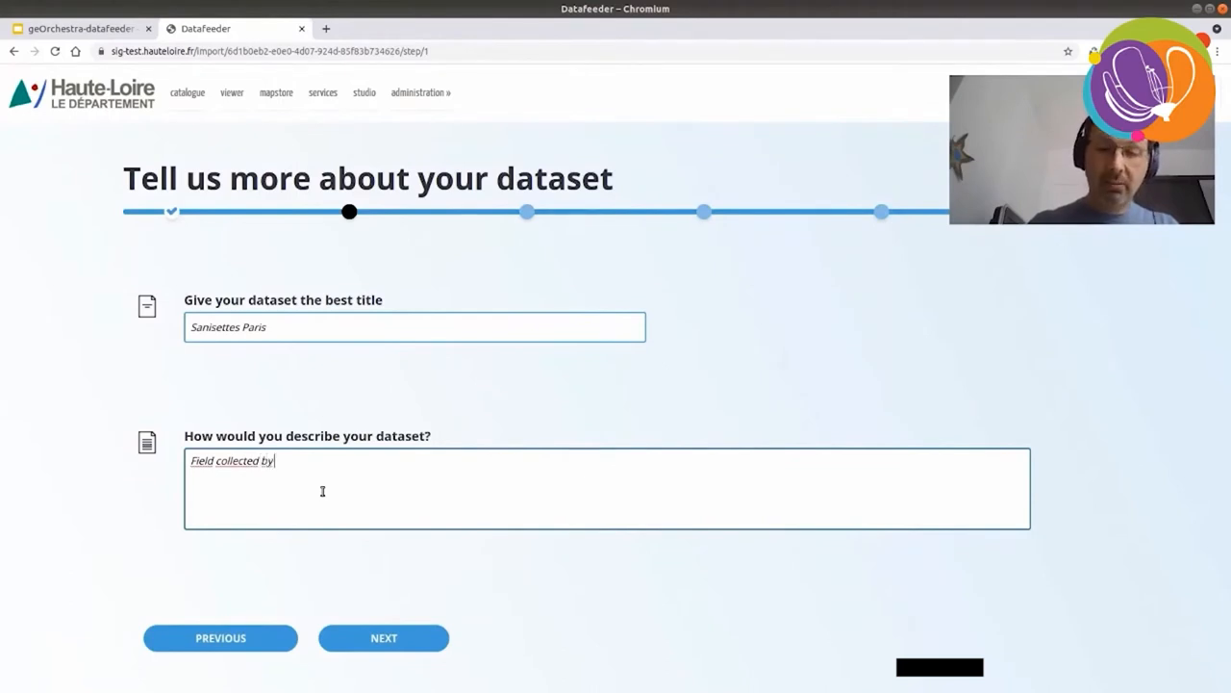
{"action": "type", "text": "agent"}
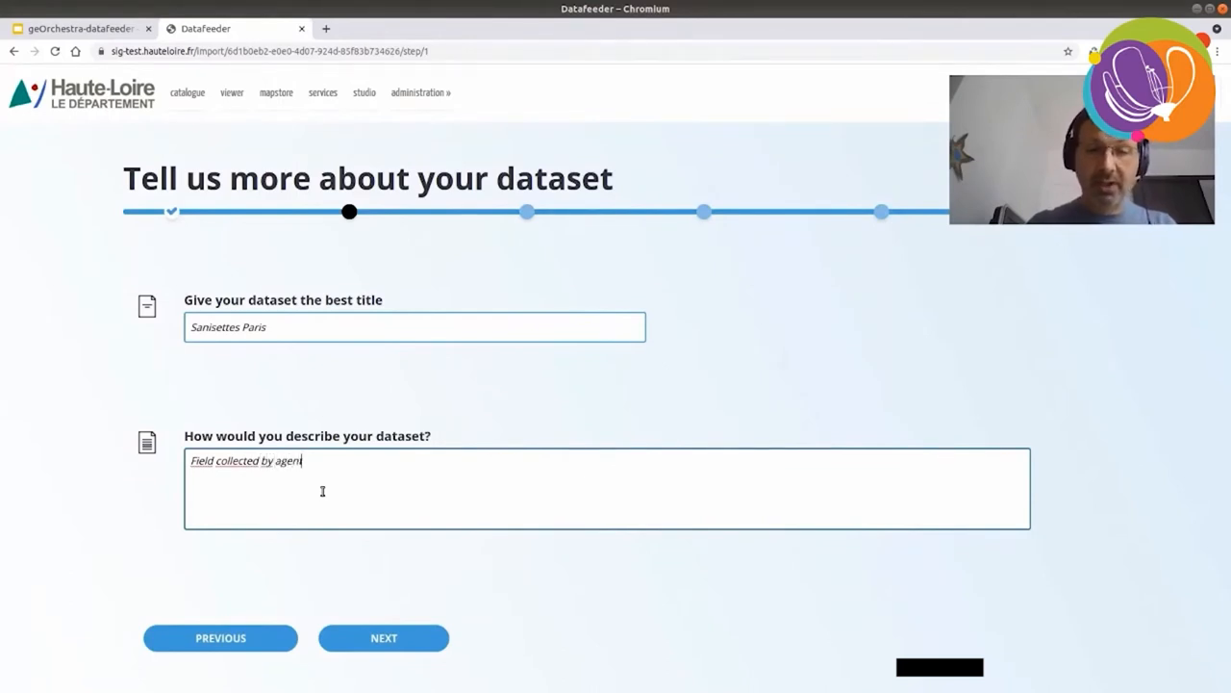
{"action": "left_click", "coordinate": [383, 638]}
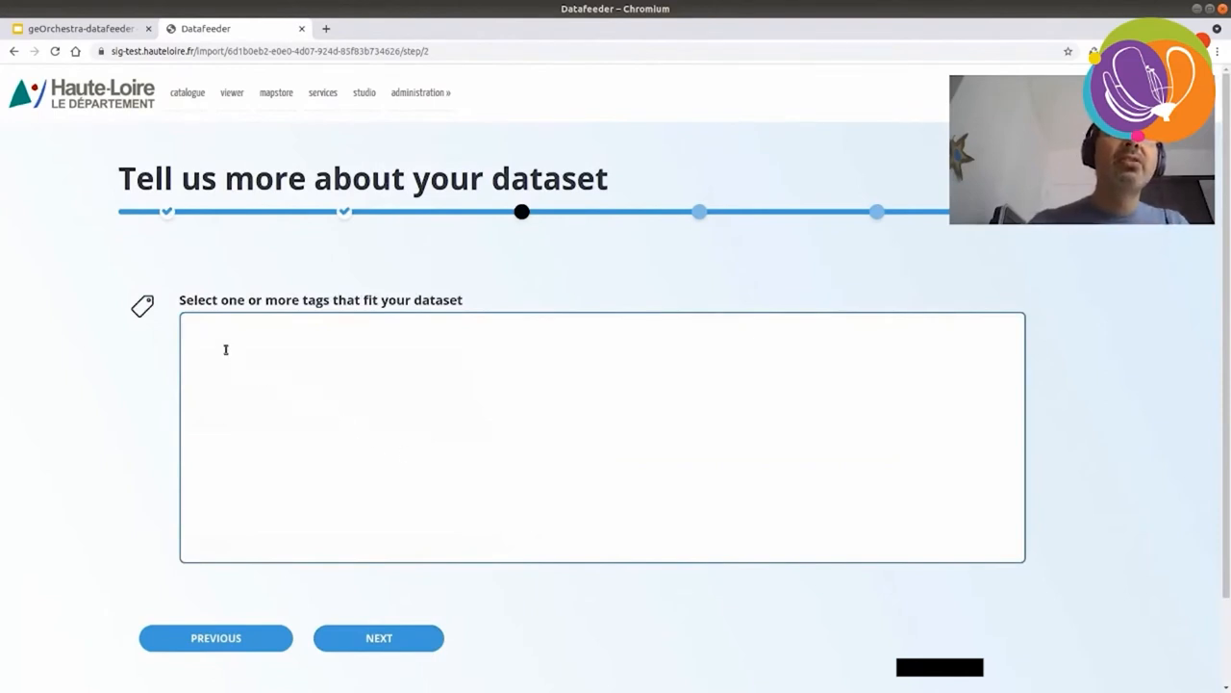
- Add the 'Utility and governmental services' tag and proceed to the date and scale step
{"action": "left_click", "coordinate": [225, 347]}
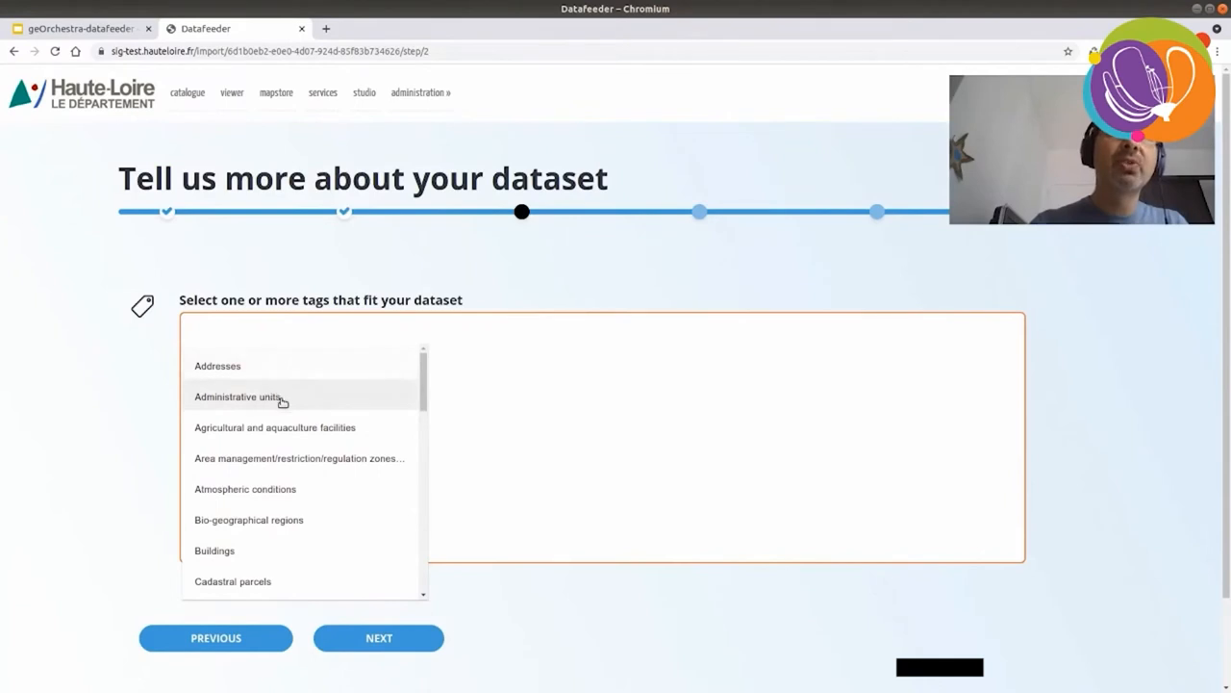
{"action": "scroll", "scroll_direction": "down", "scroll_amount": 3}
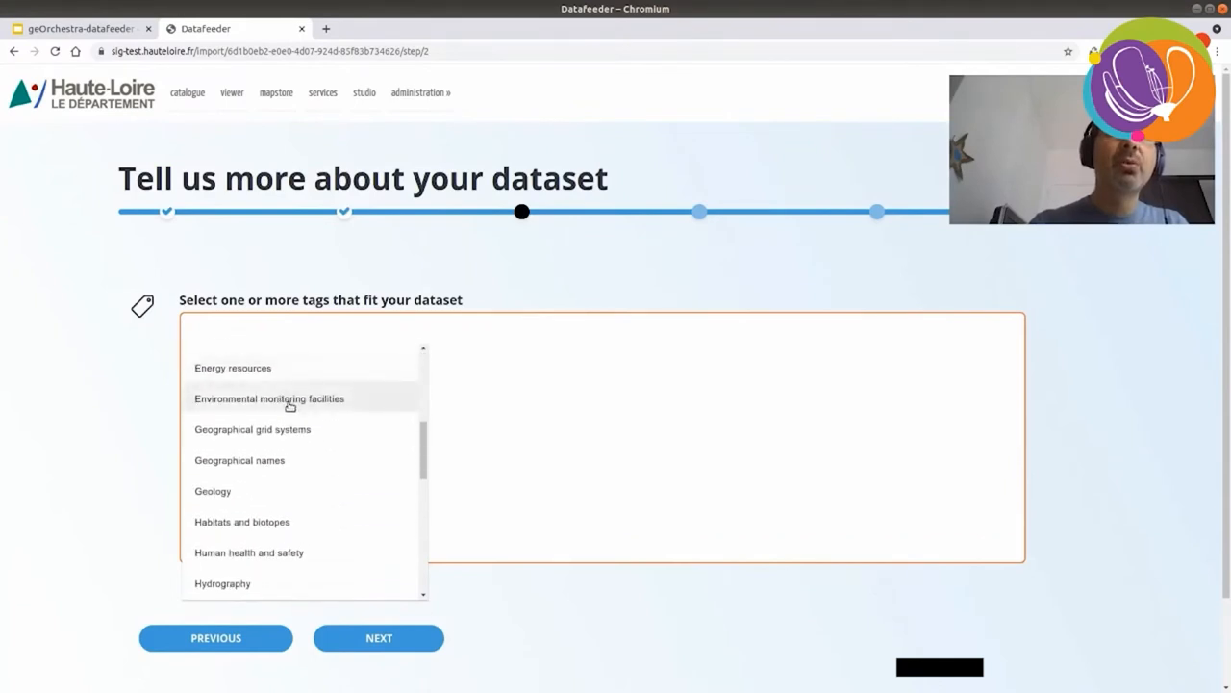
{"action": "scroll", "scroll_direction": "down", "scroll_amount": 3}
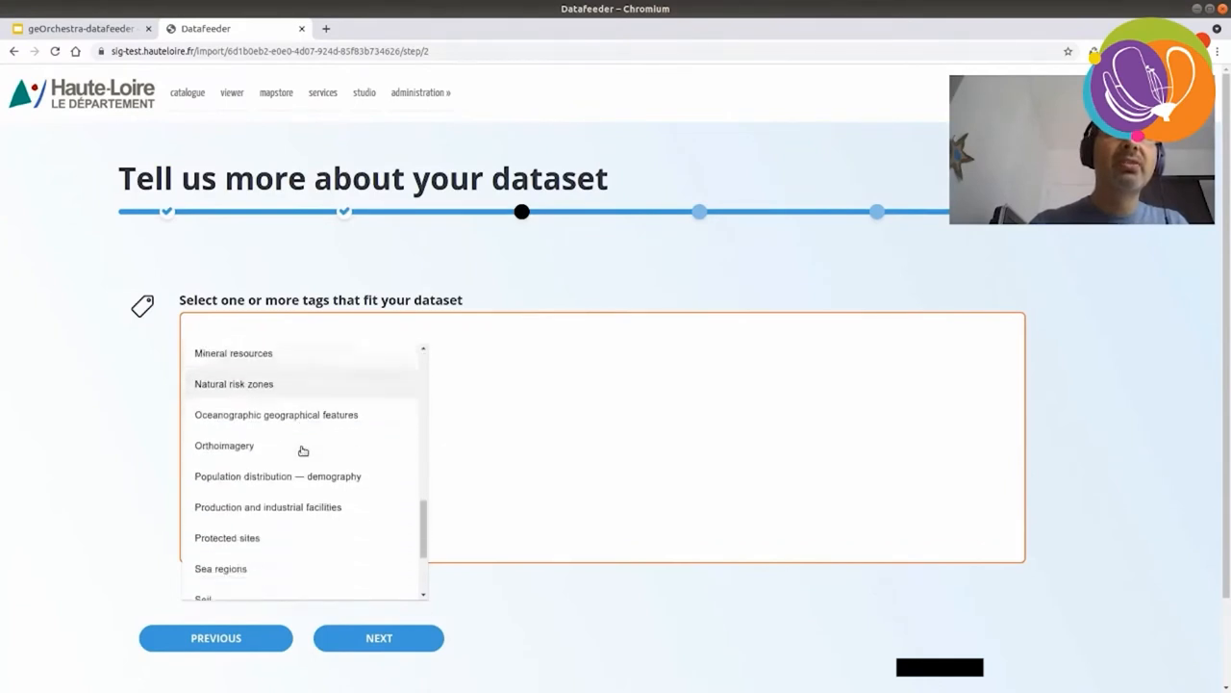
{"action": "scroll", "scroll_direction": "down", "scroll_amount": 3}
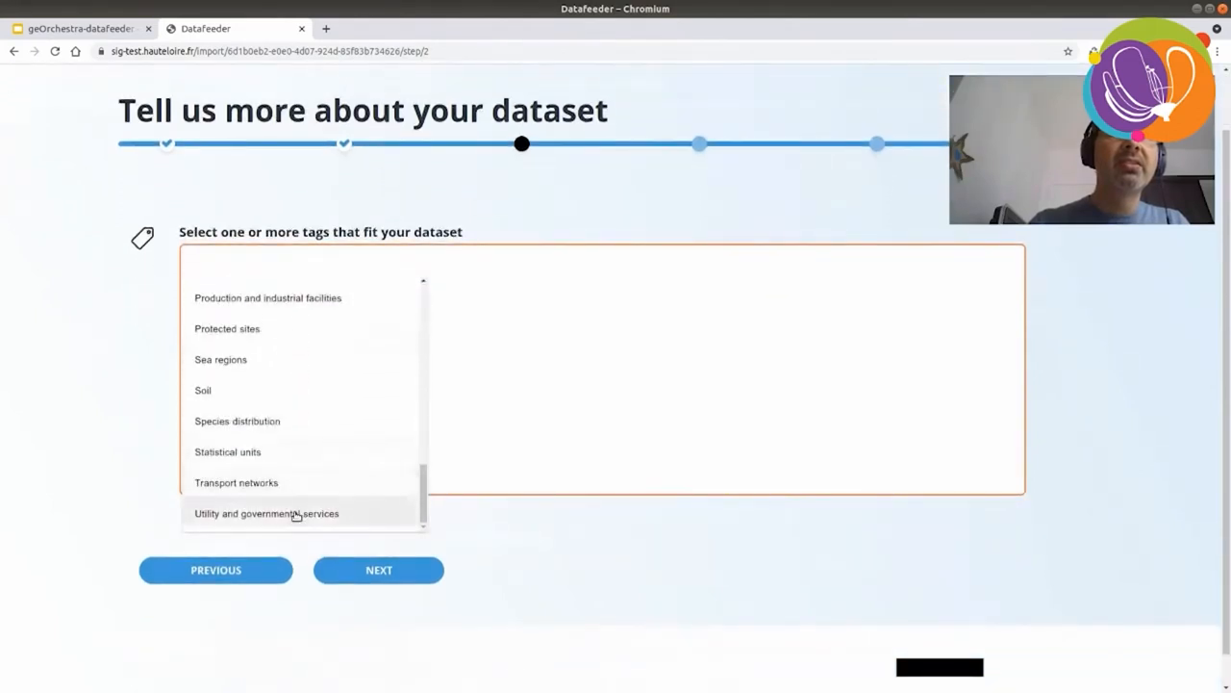
{"action": "left_click", "coordinate": [266, 512]}
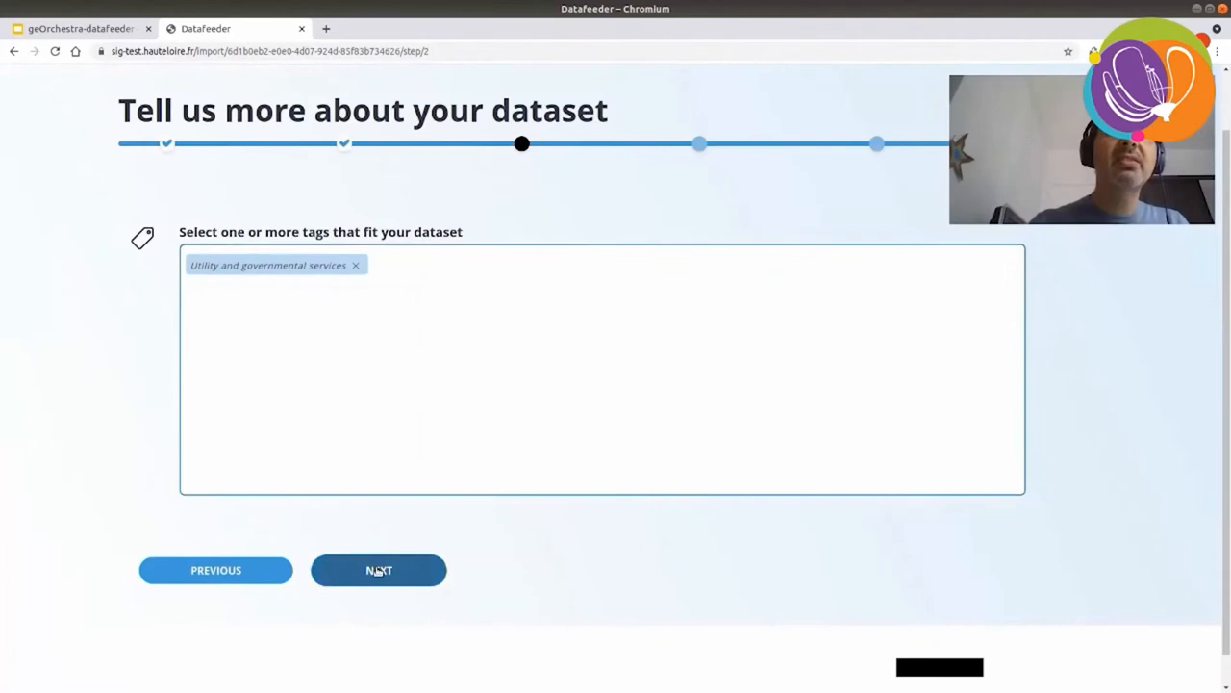
{"action": "left_click", "coordinate": [378, 570]}
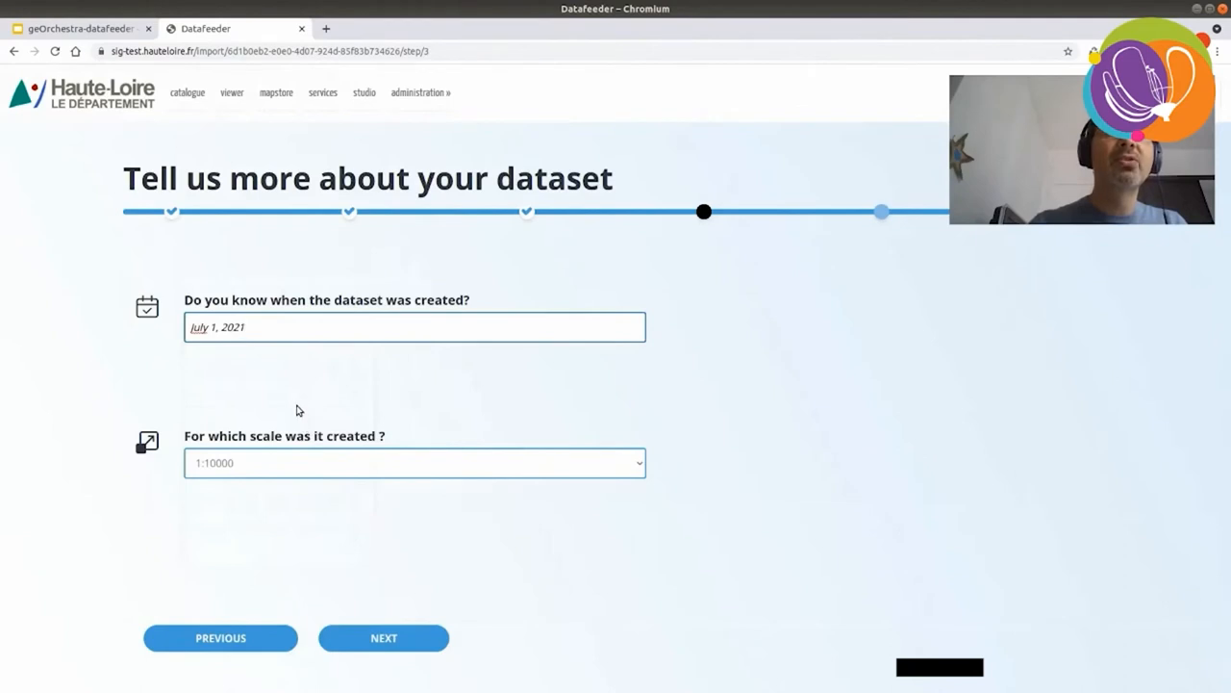
- Choose a 1:25000 creation scale and proceed to the process step
{"action": "left_click", "coordinate": [416, 462]}
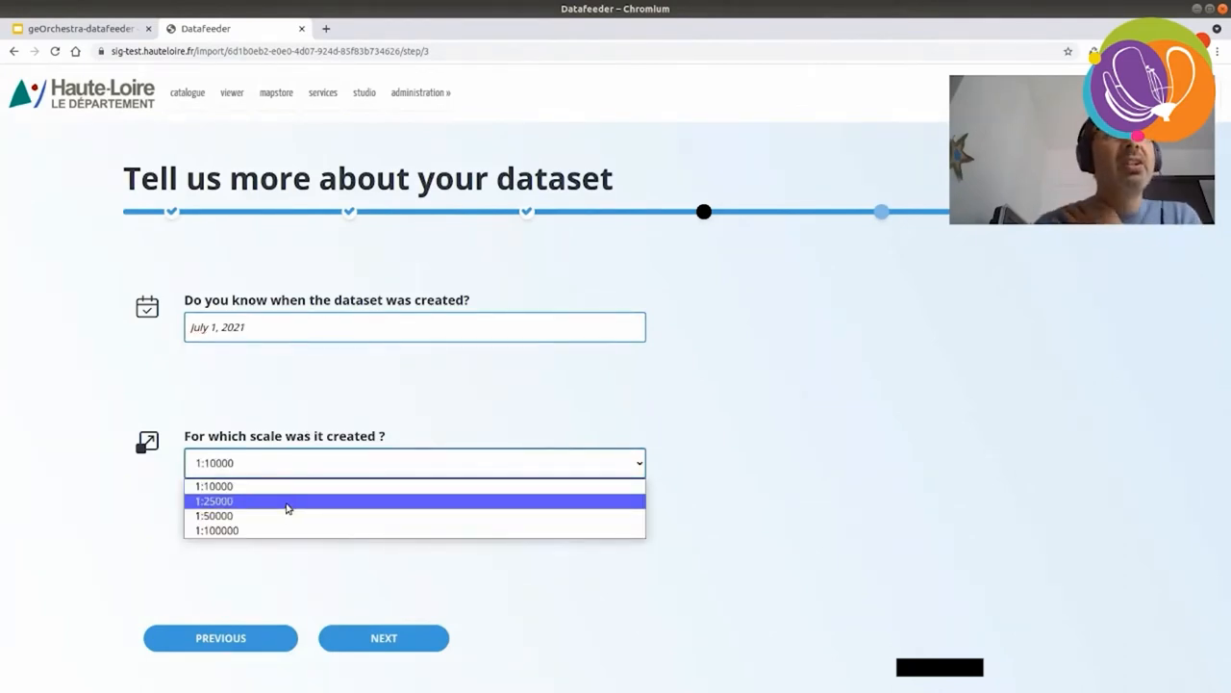
{"action": "left_click", "coordinate": [215, 500]}
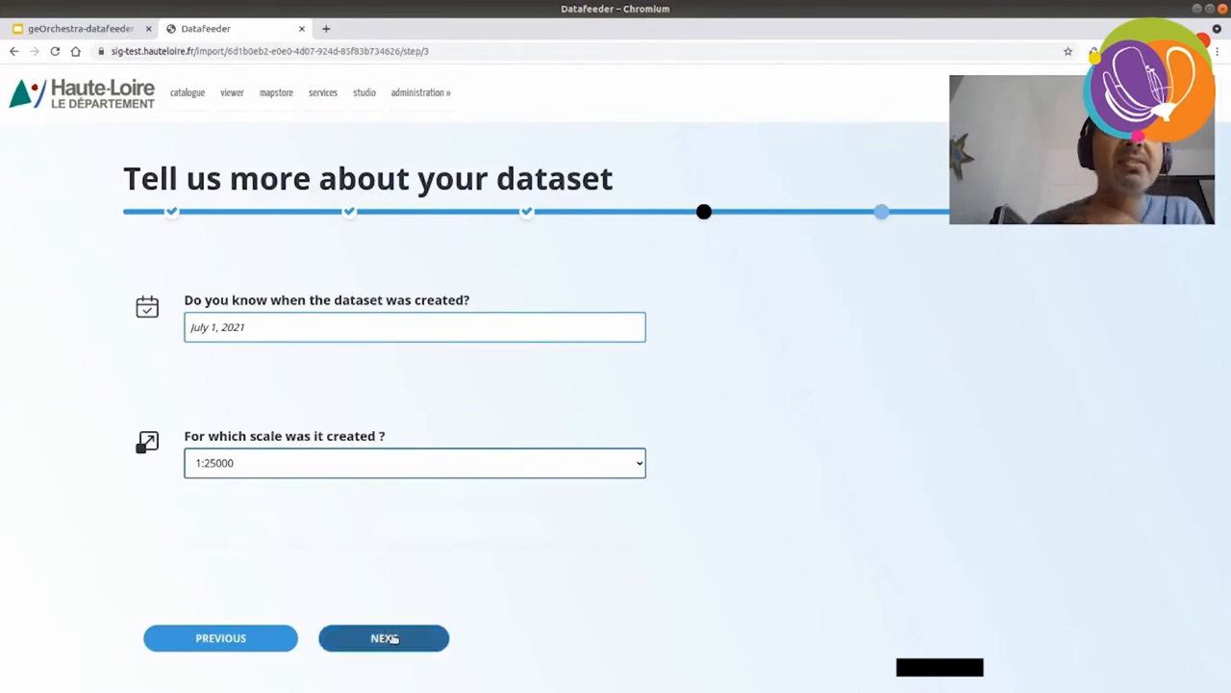
{"action": "left_click", "coordinate": [383, 638]}
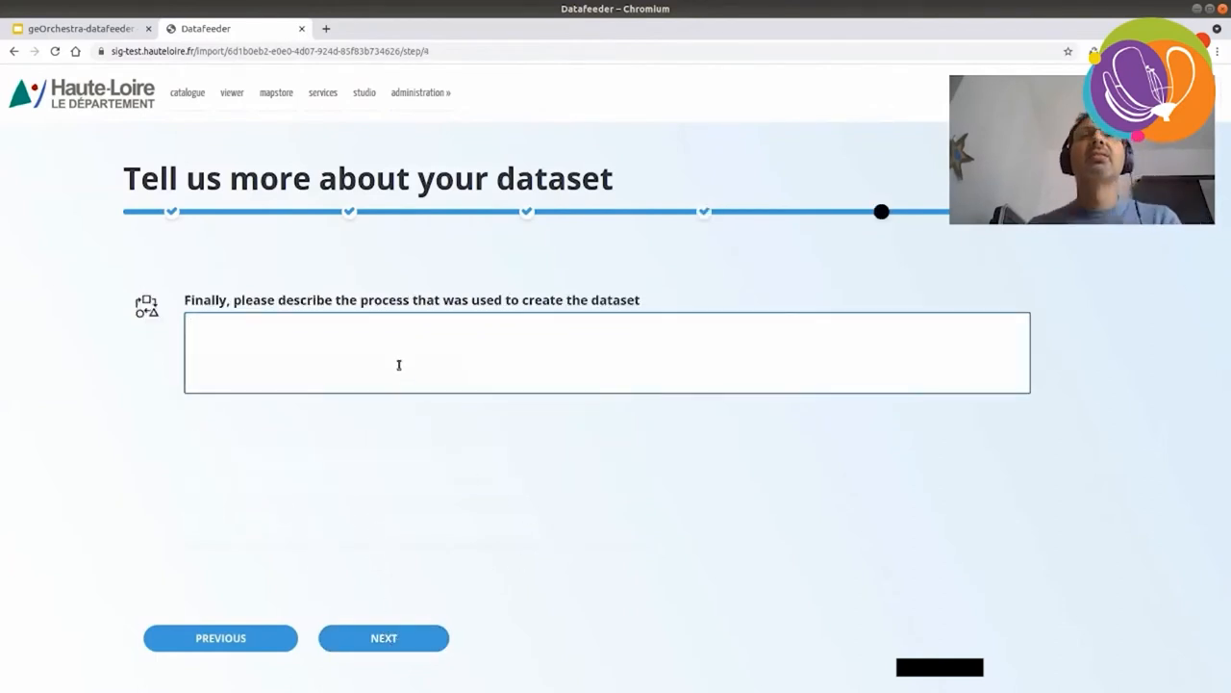
- Enter 'Field collected with Qfield' as the creation process and reach the summary
{"action": "type", "text": "Field collected with Qfield"}
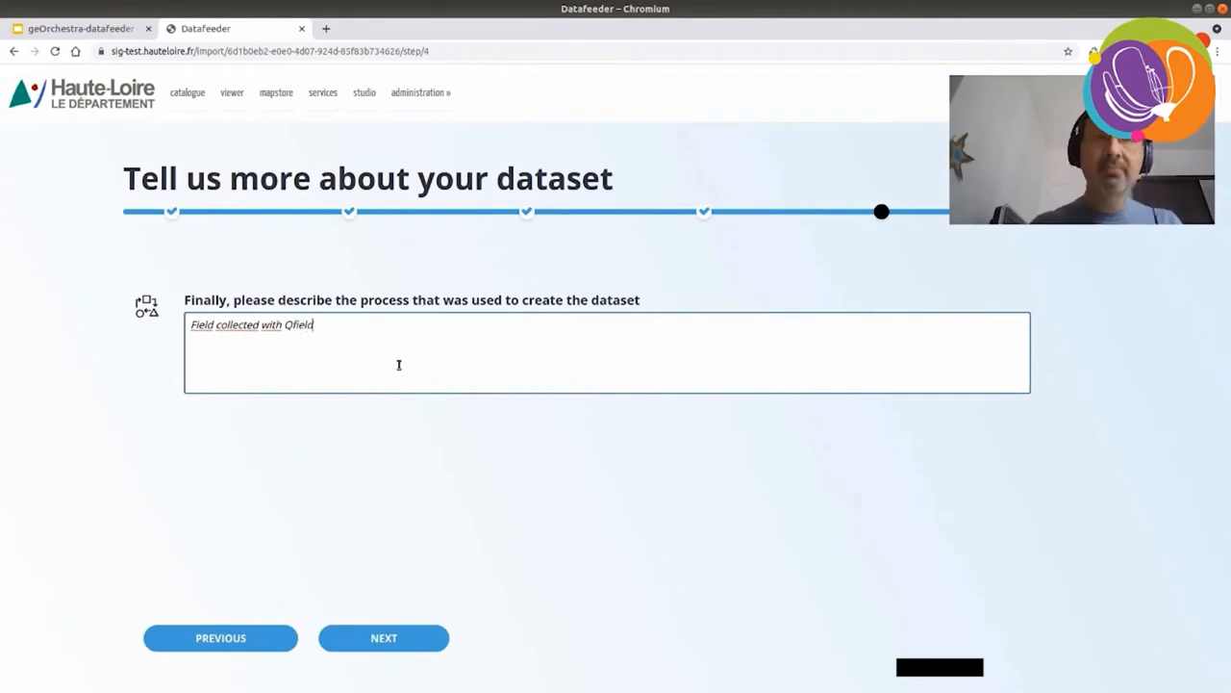
{"action": "mouse_move", "coordinate": [390, 477]}
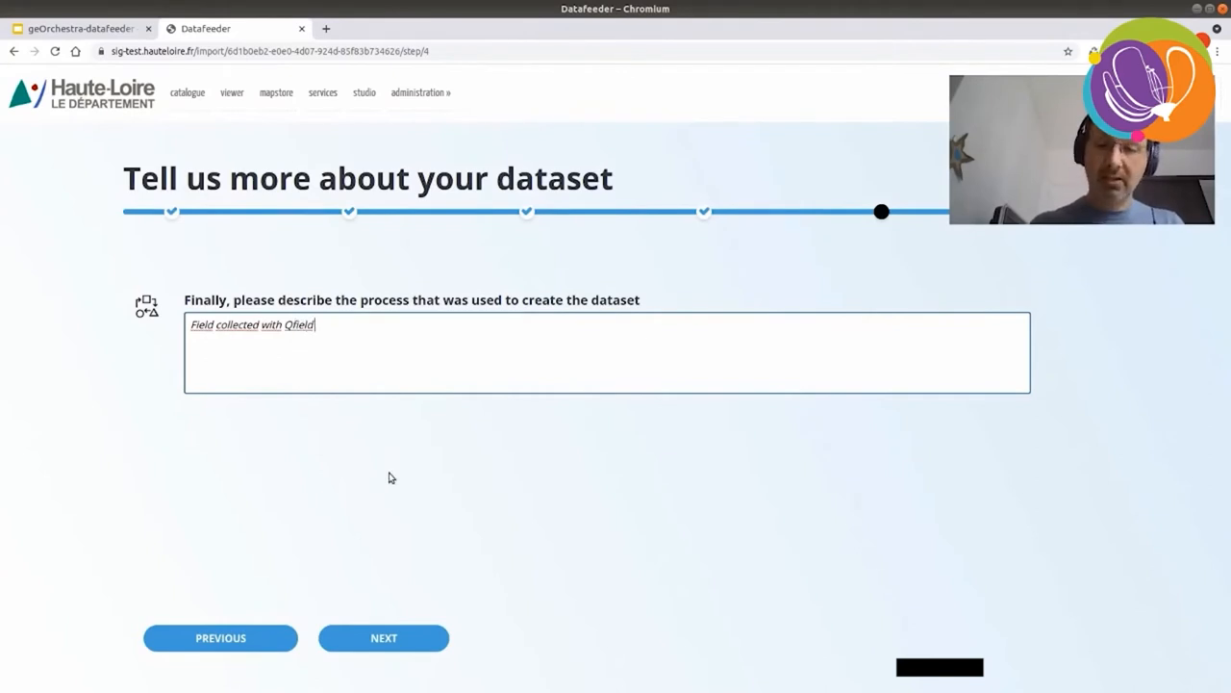
{"action": "left_click", "coordinate": [383, 637]}
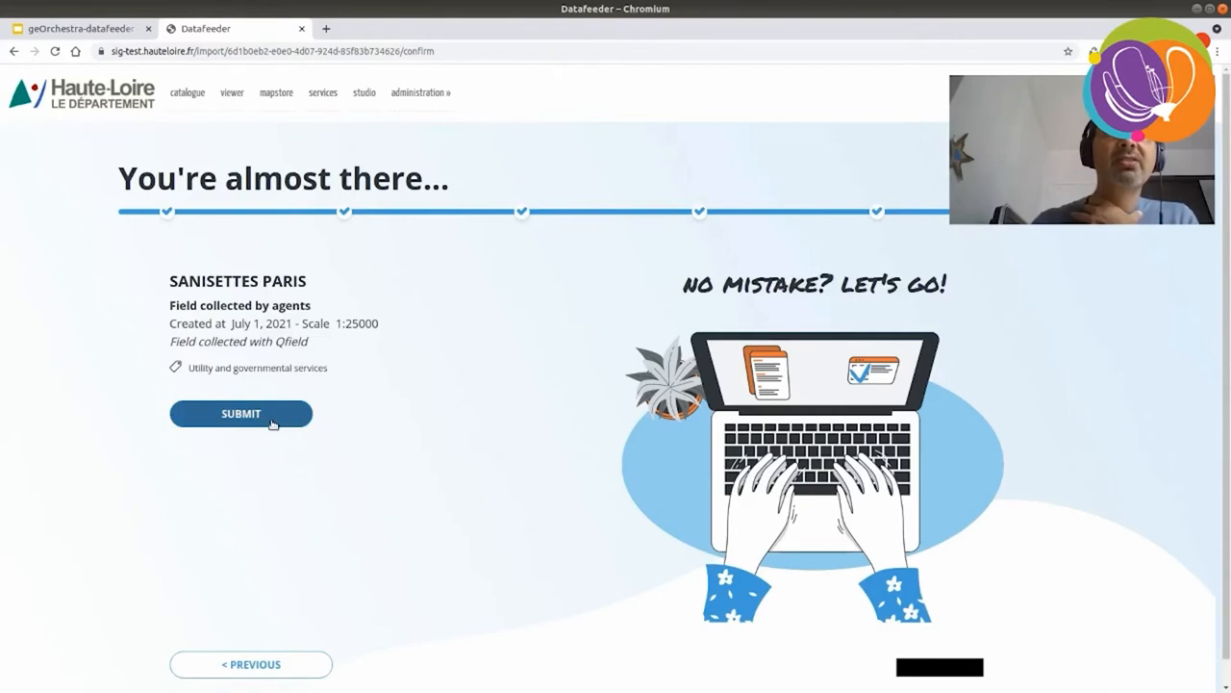
- Submit the Sanisettes Paris dataset and open its metadata record
{"action": "left_click", "coordinate": [240, 413]}
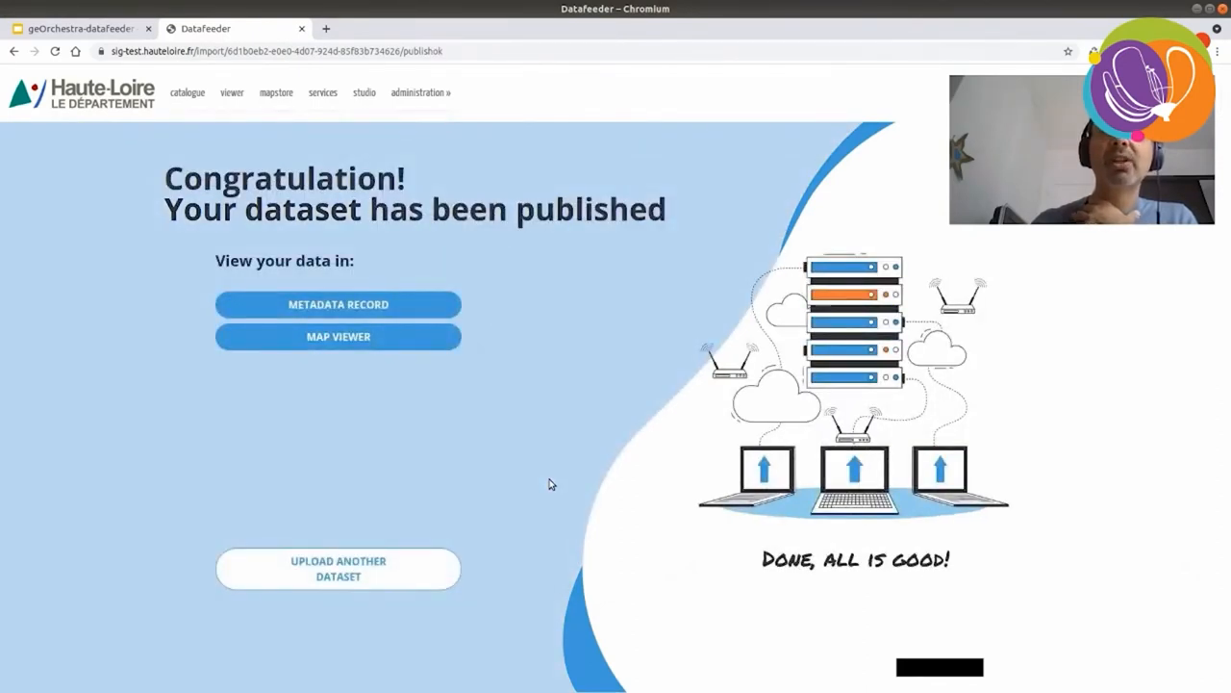
{"action": "mouse_move", "coordinate": [487, 426]}
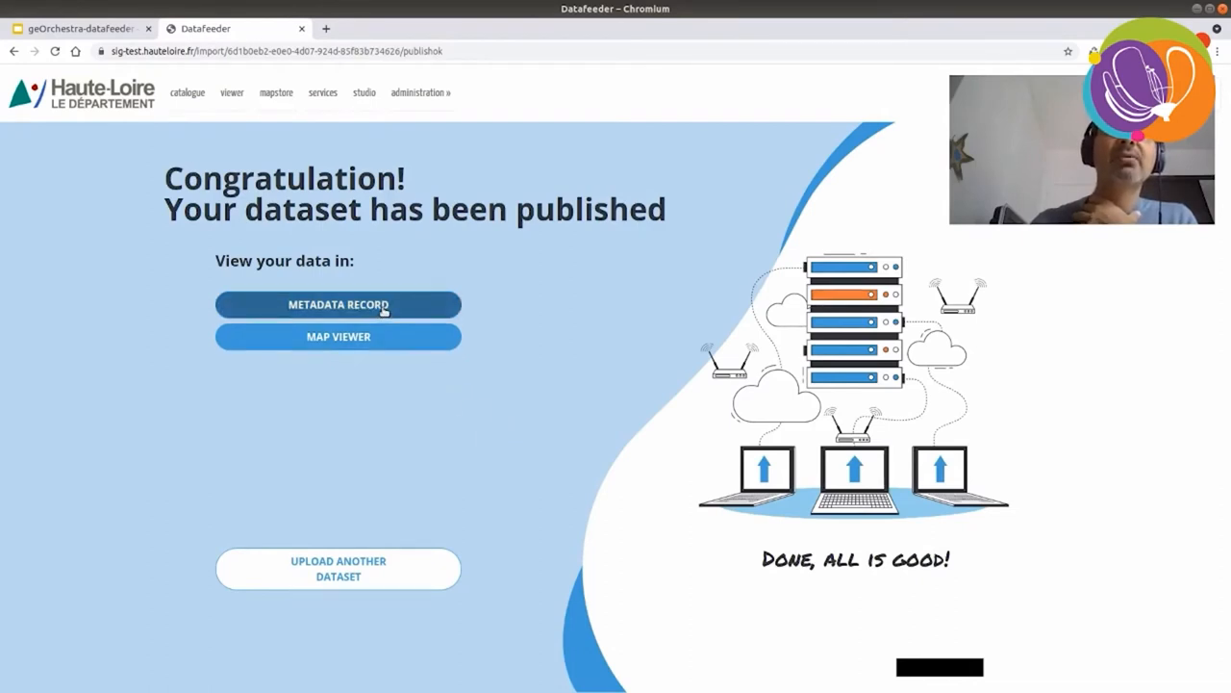
{"action": "left_click", "coordinate": [337, 304]}
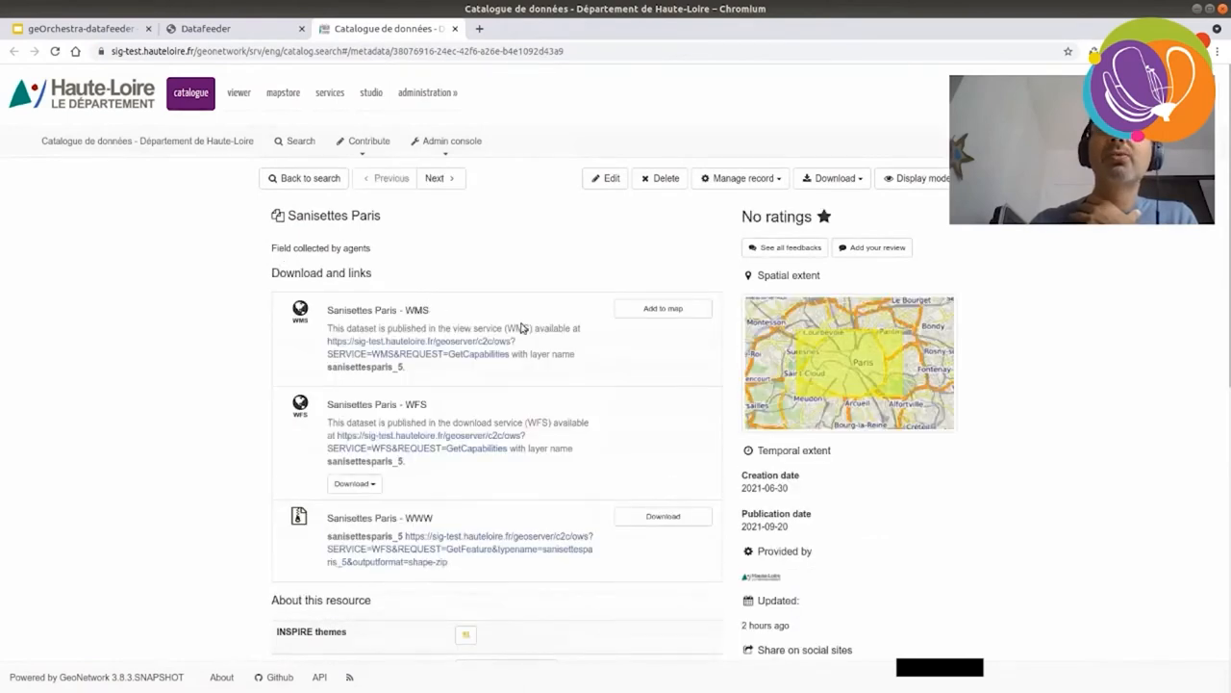
{"action": "mouse_move", "coordinate": [670, 349]}
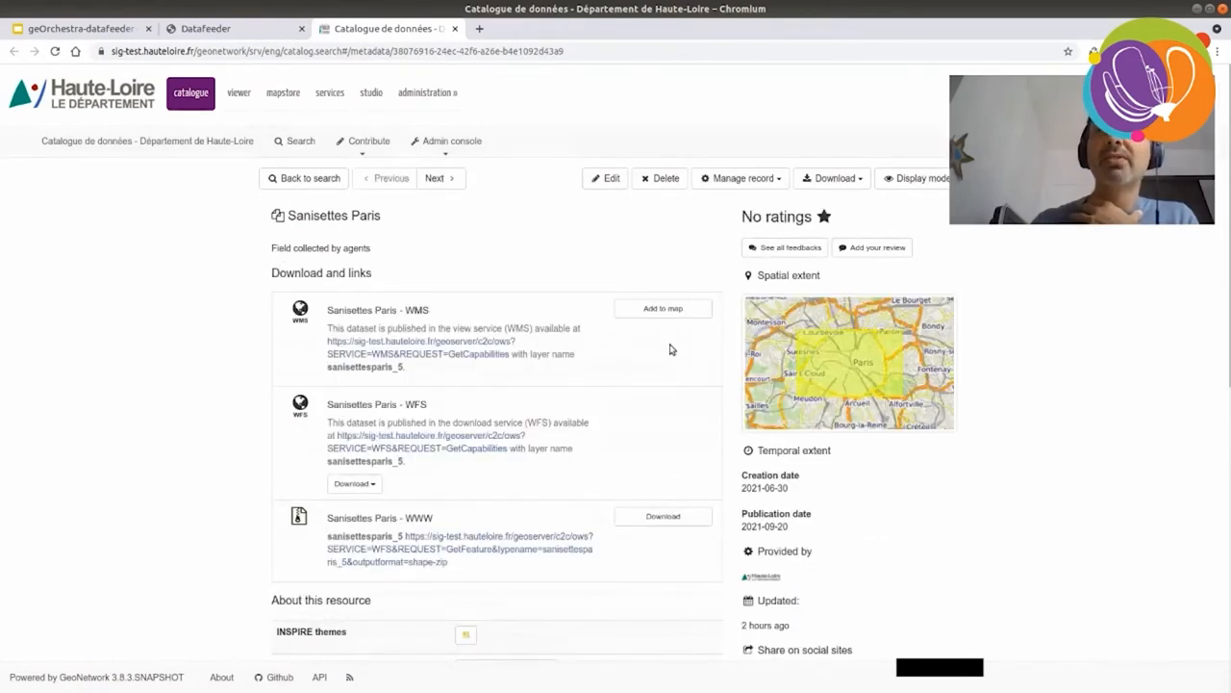
{"action": "mouse_move", "coordinate": [662, 378]}
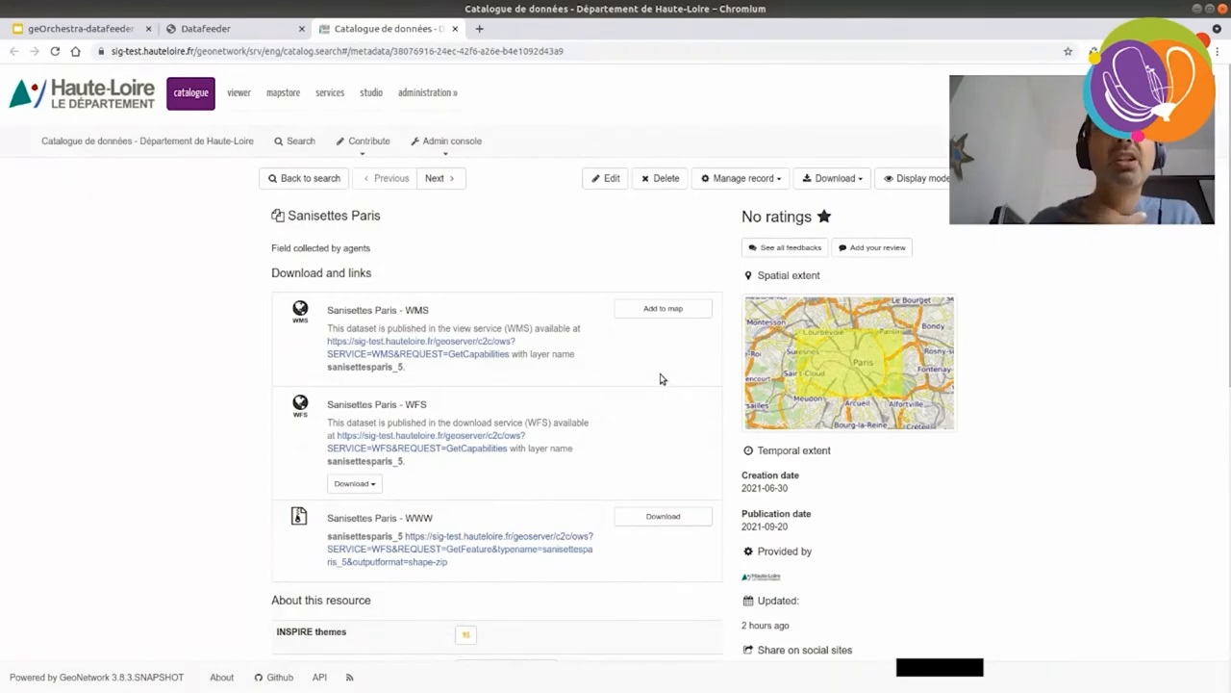
- Scroll the GeoNetwork record down to its technical information
{"action": "scroll", "scroll_direction": "down", "scroll_amount": 3}
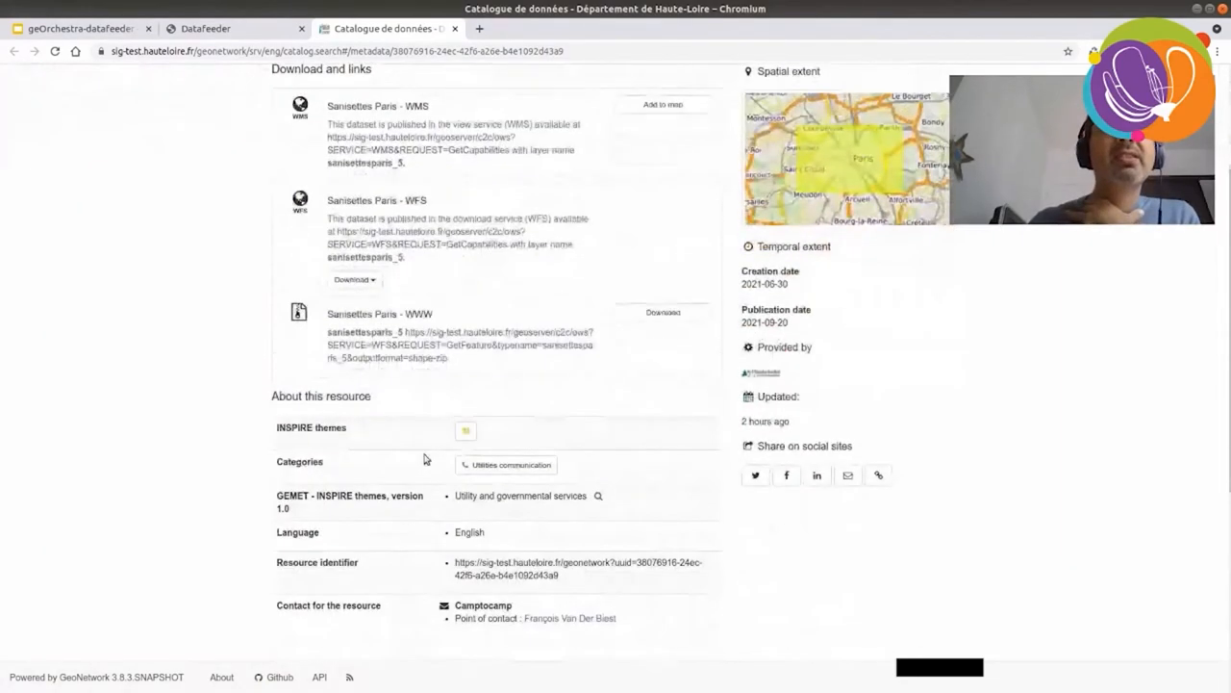
{"action": "scroll", "scroll_direction": "down", "scroll_amount": 3}
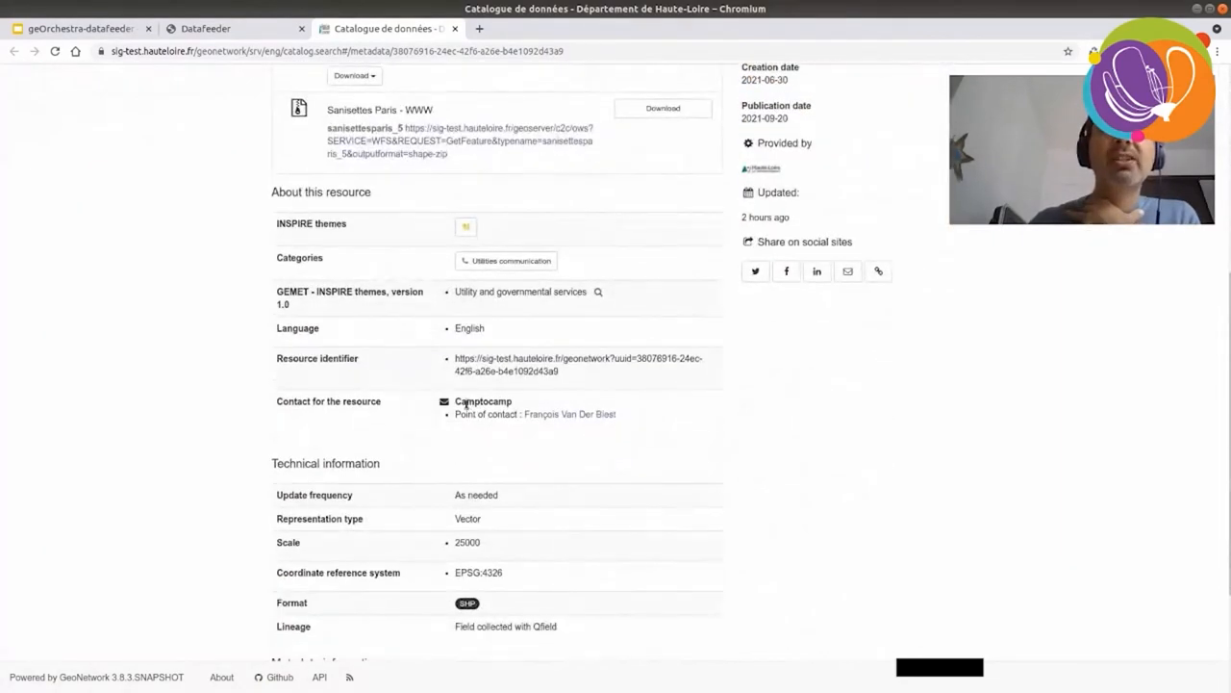
{"action": "mouse_move", "coordinate": [556, 422]}
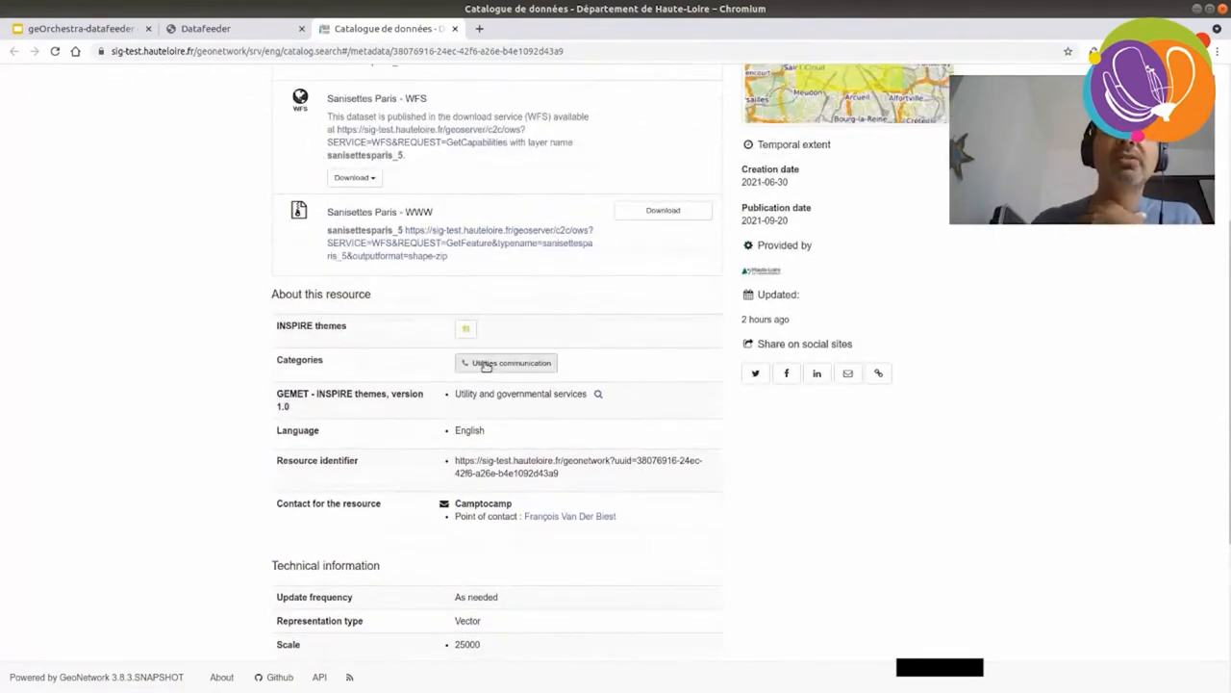
{"action": "scroll", "scroll_direction": "down", "scroll_amount": 3}
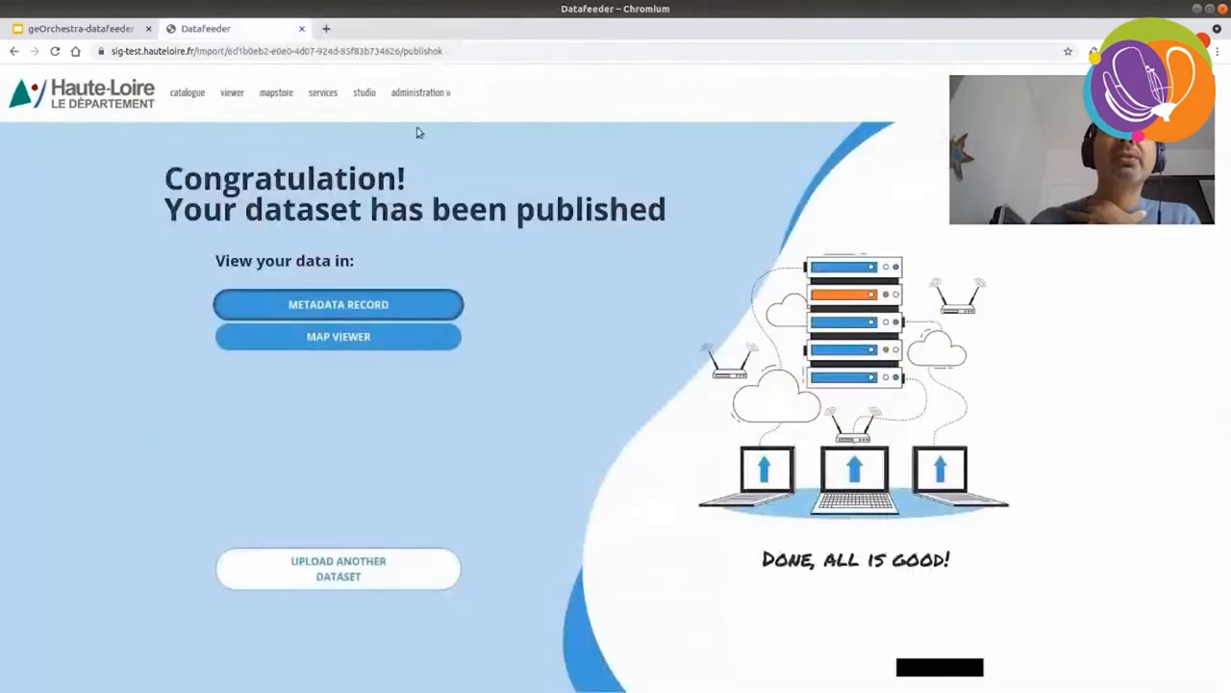
- Preview the sanisettesparis_5 layer in Map Viewer, query toilet points and zoom in
{"action": "left_click", "coordinate": [338, 337]}
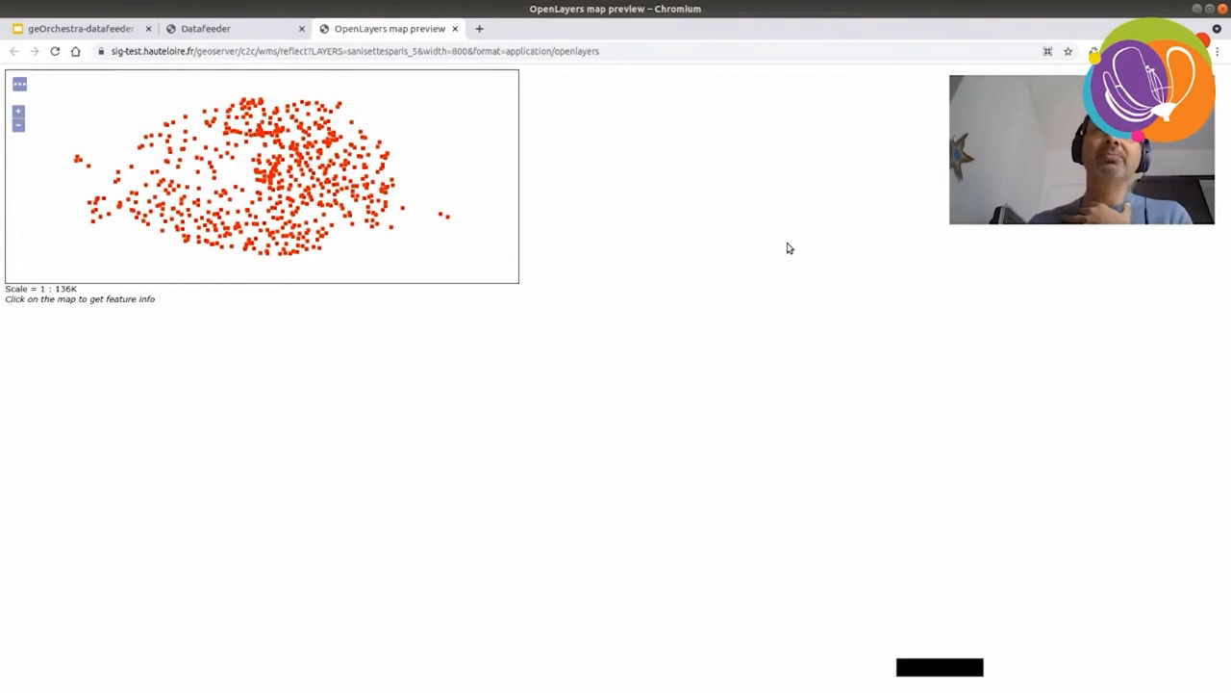
{"action": "mouse_move", "coordinate": [738, 219]}
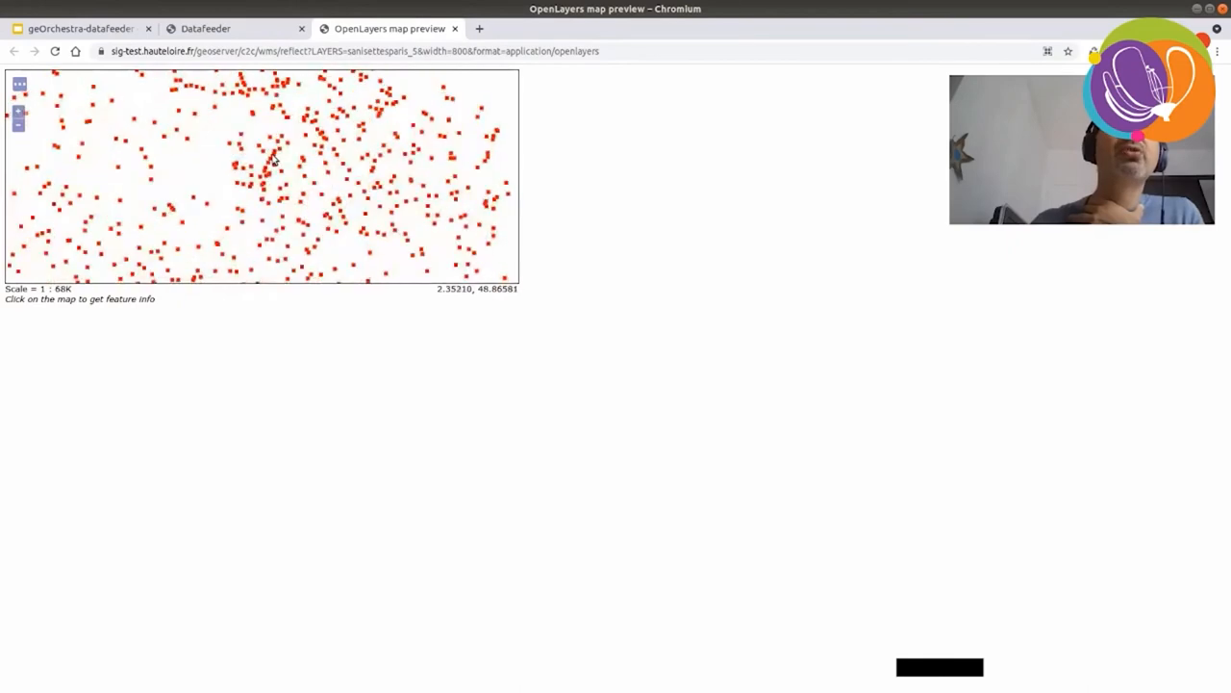
{"action": "left_click", "coordinate": [274, 161]}
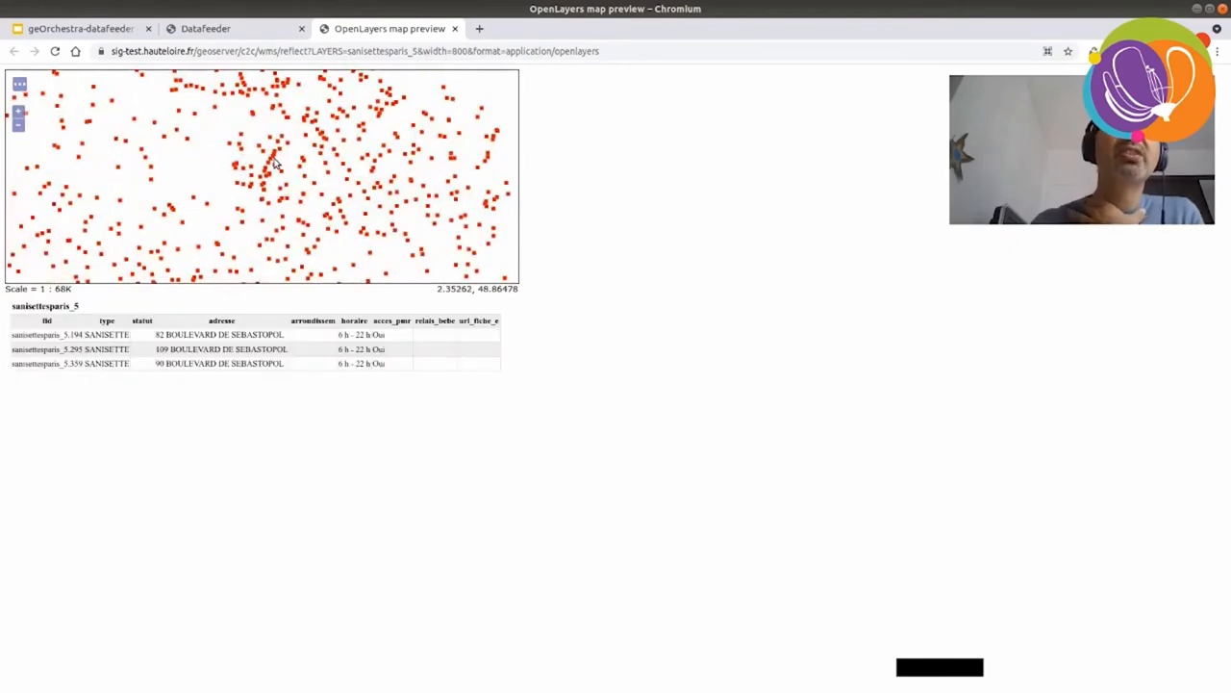
{"action": "double_click", "coordinate": [351, 52]}
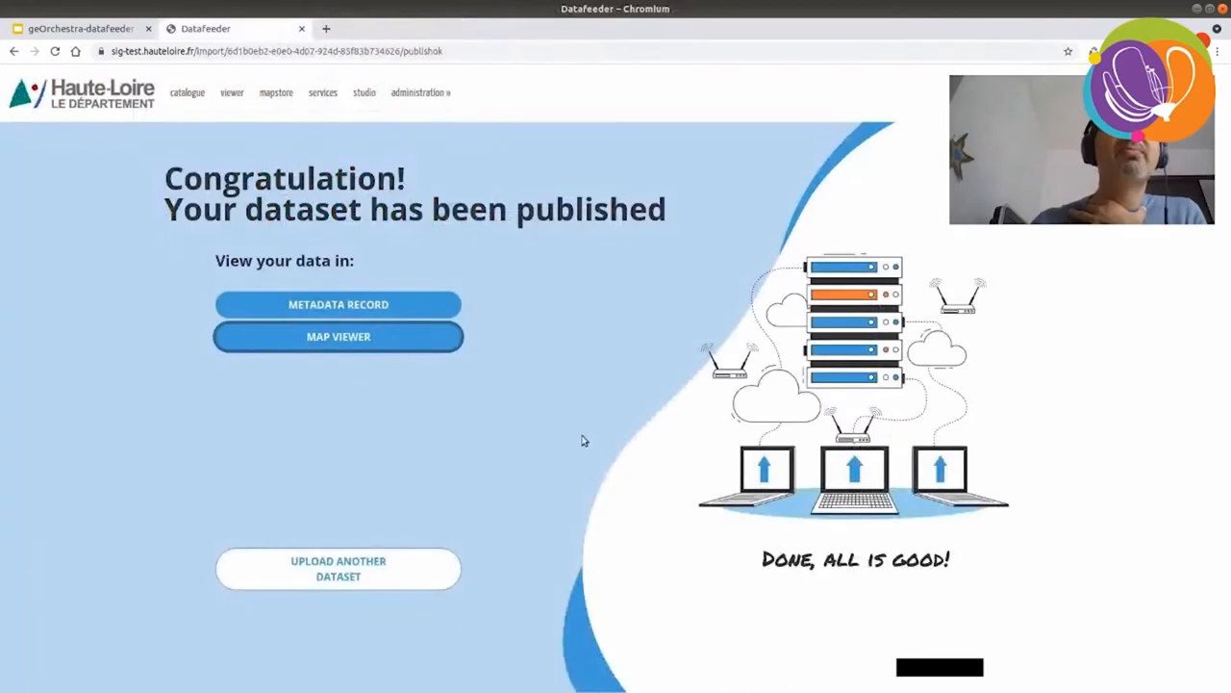
{"action": "mouse_move", "coordinate": [415, 569]}
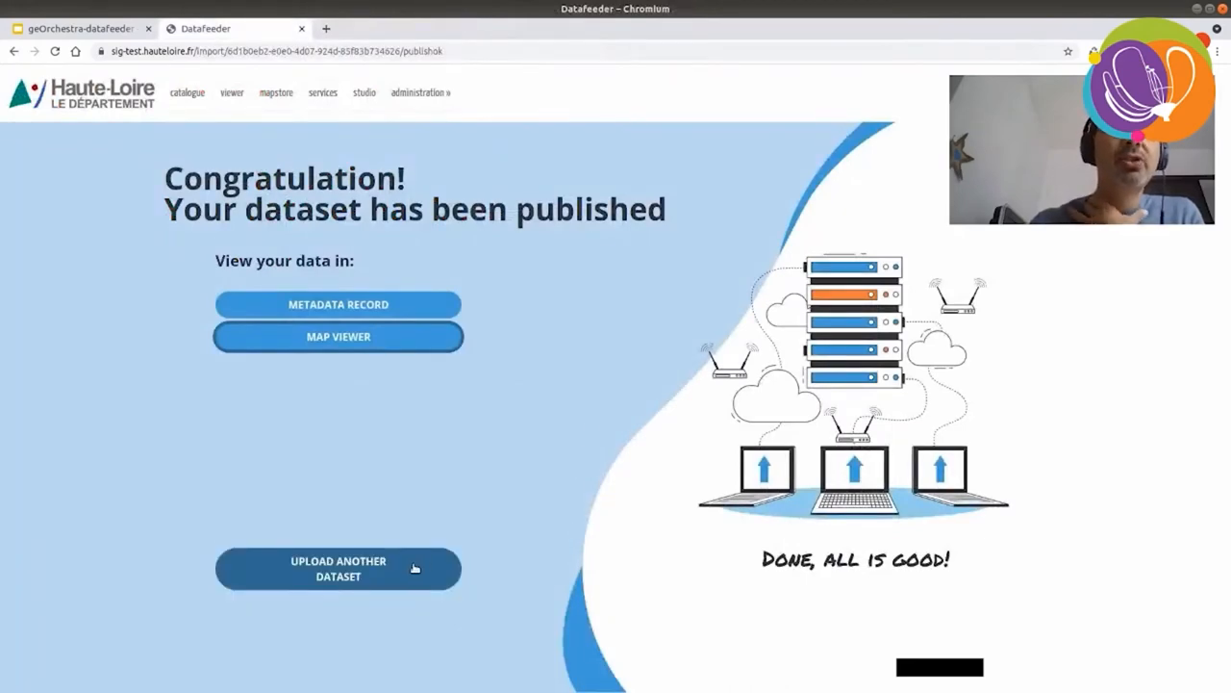
- Upload randomjunk.zip as another dataset, confirming you hold the publishing rights
{"action": "left_click", "coordinate": [337, 568]}
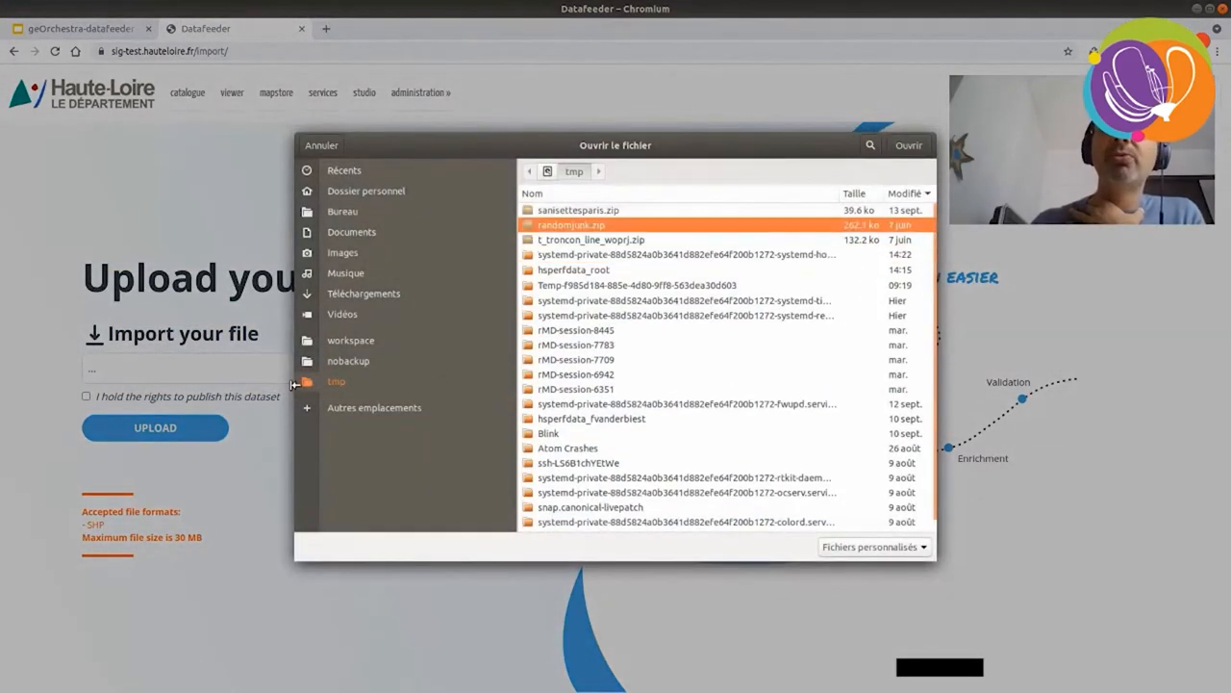
{"action": "left_click", "coordinate": [908, 145]}
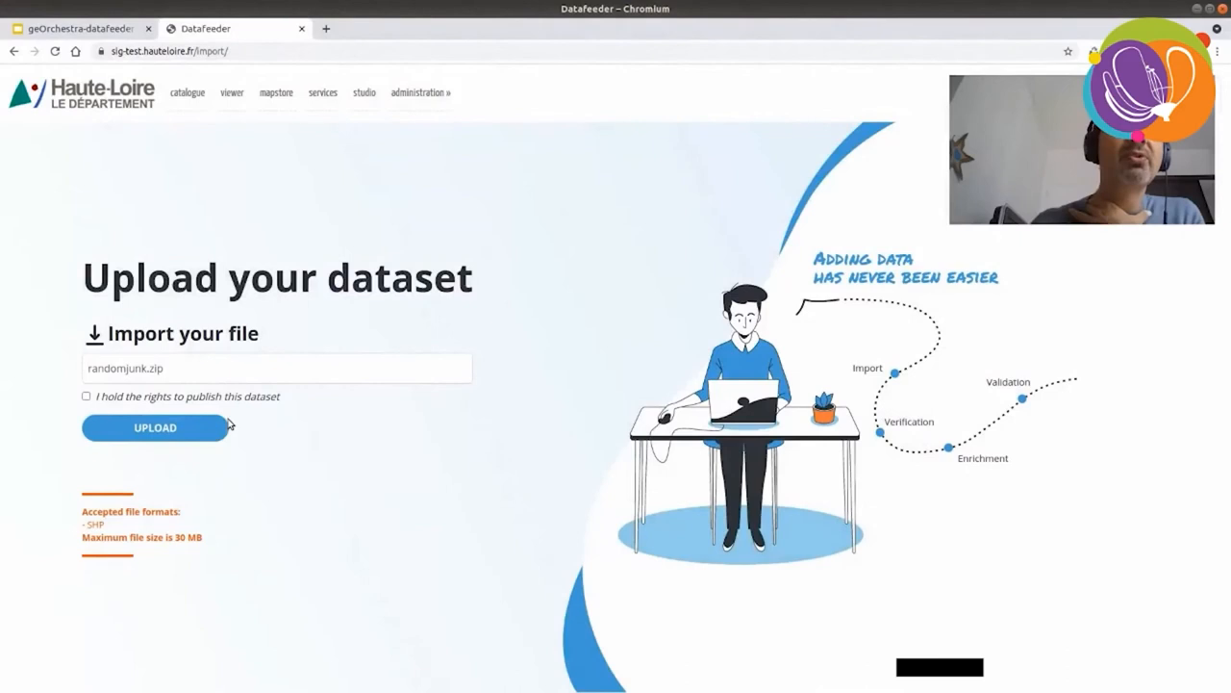
{"action": "left_click", "coordinate": [83, 397]}
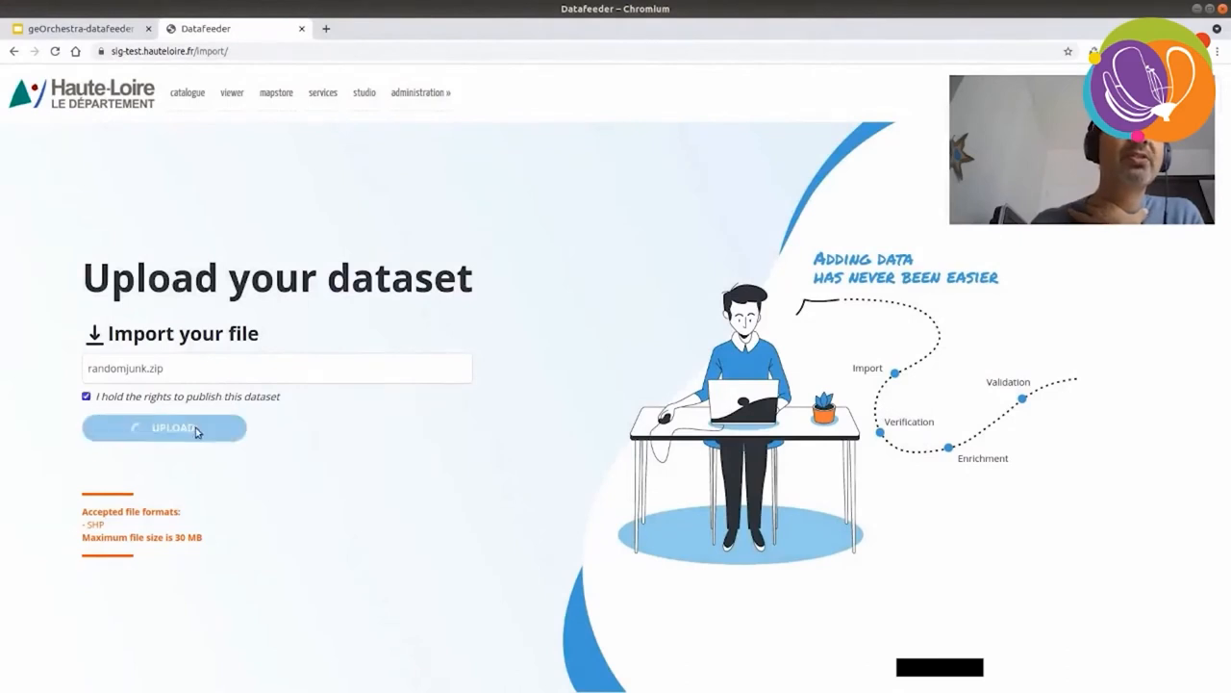
{"action": "left_click", "coordinate": [164, 428]}
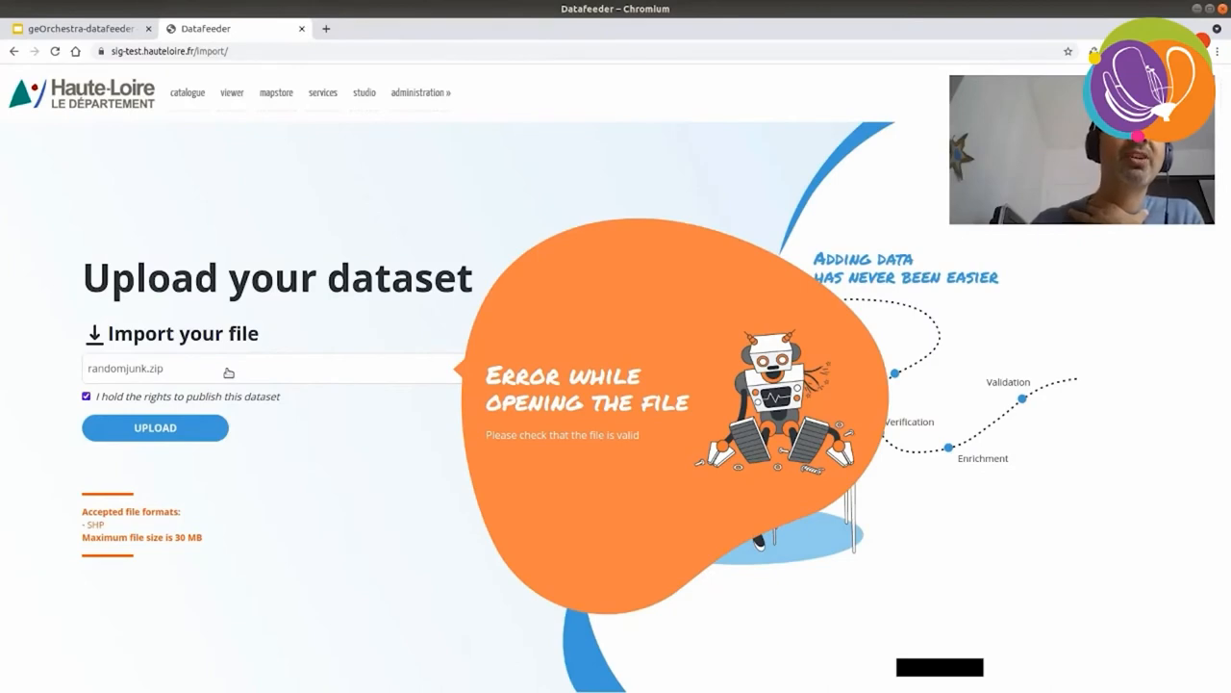
- Select t_troncon_line_woprj.zip as the replacement file to upload
{"action": "left_click", "coordinate": [231, 370]}
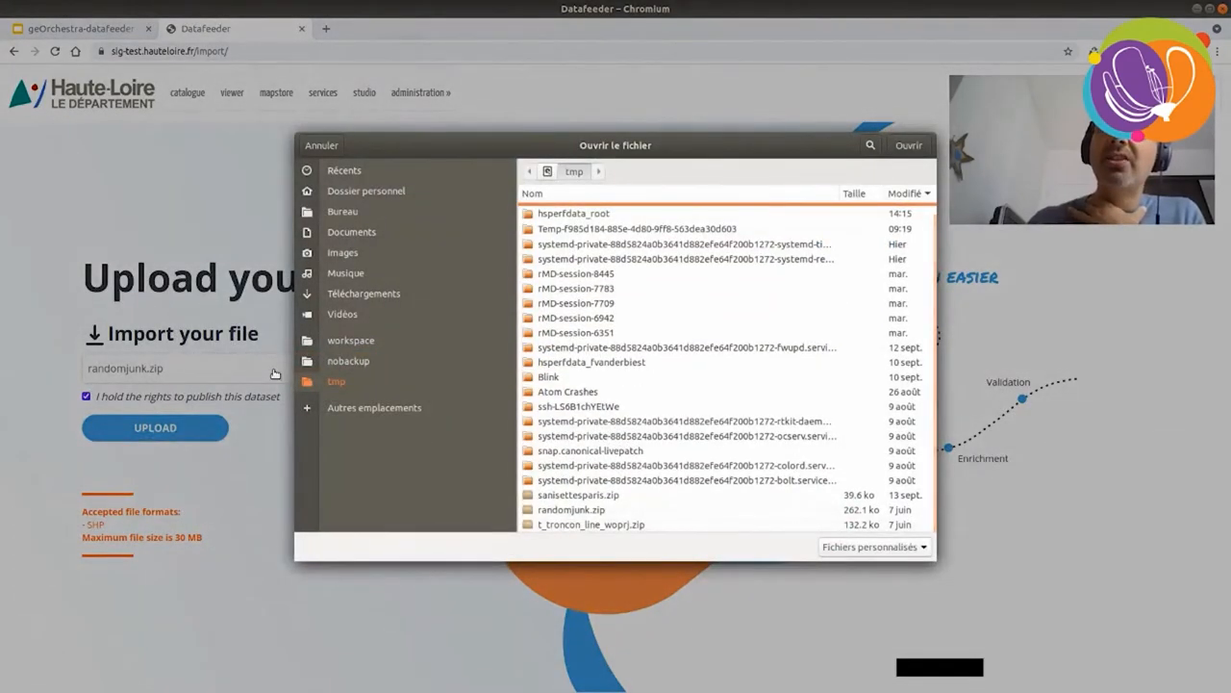
{"action": "left_click", "coordinate": [608, 524]}
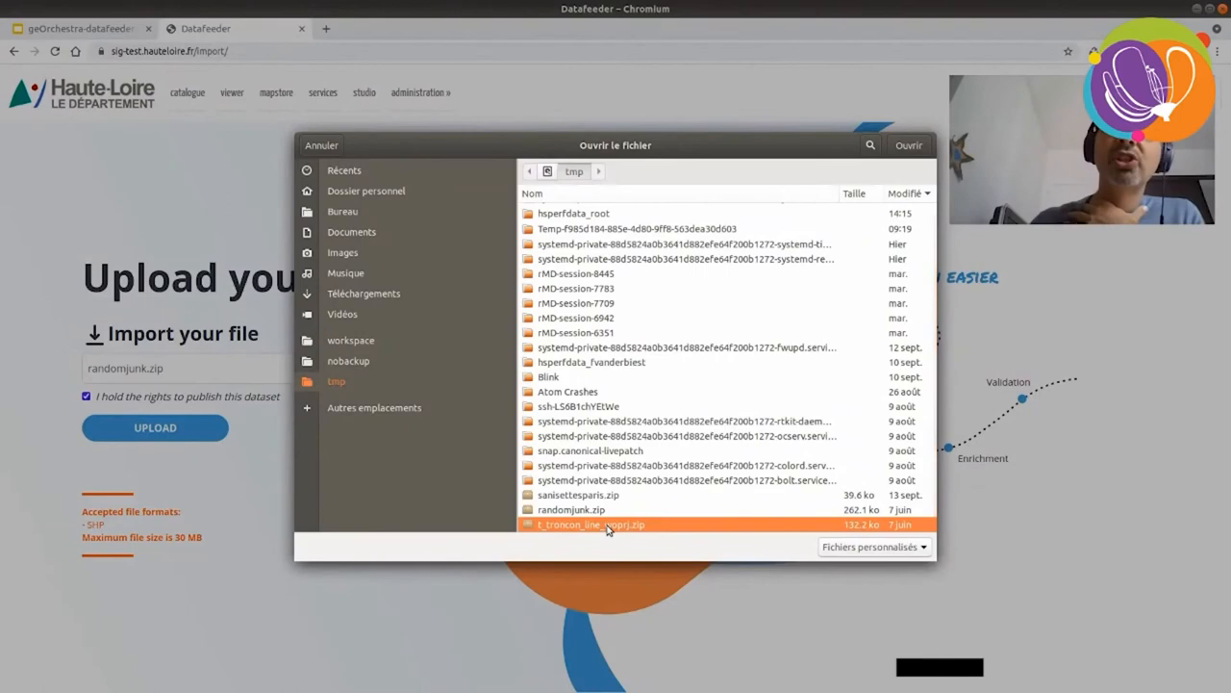
{"action": "left_click", "coordinate": [908, 144]}
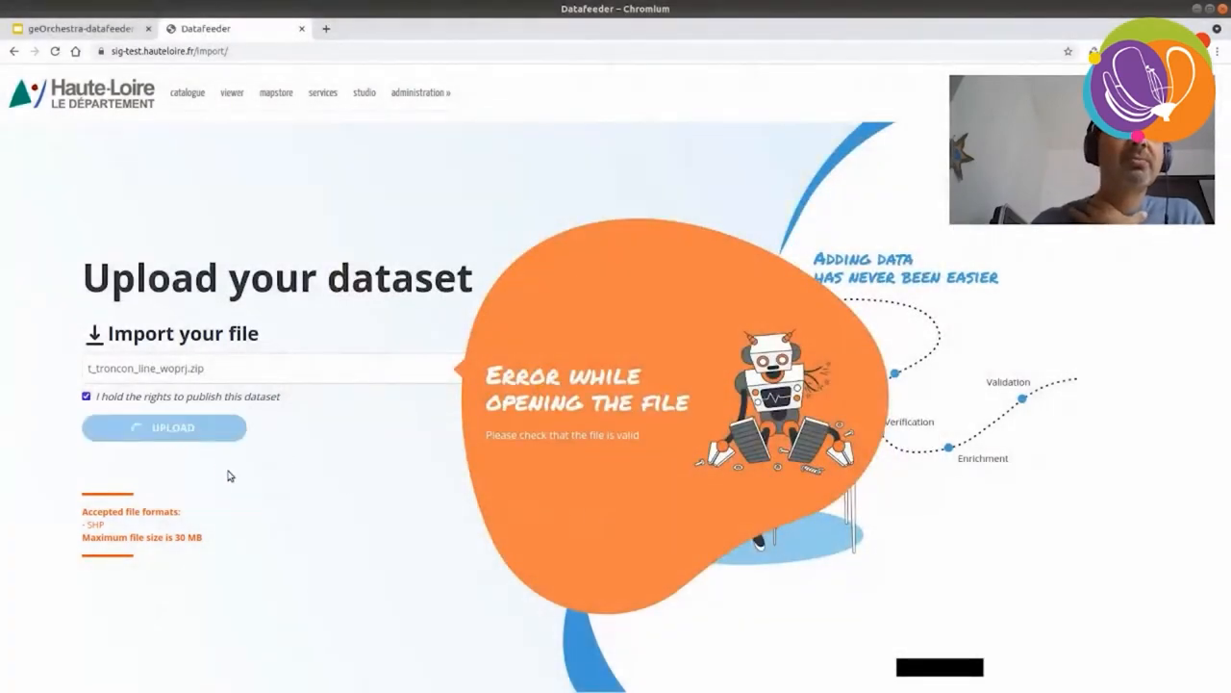
- Upload t_troncon_line_woprj.zip, try Lambert 93, then settle on WGS84 as its reference system
{"action": "left_click", "coordinate": [164, 427]}
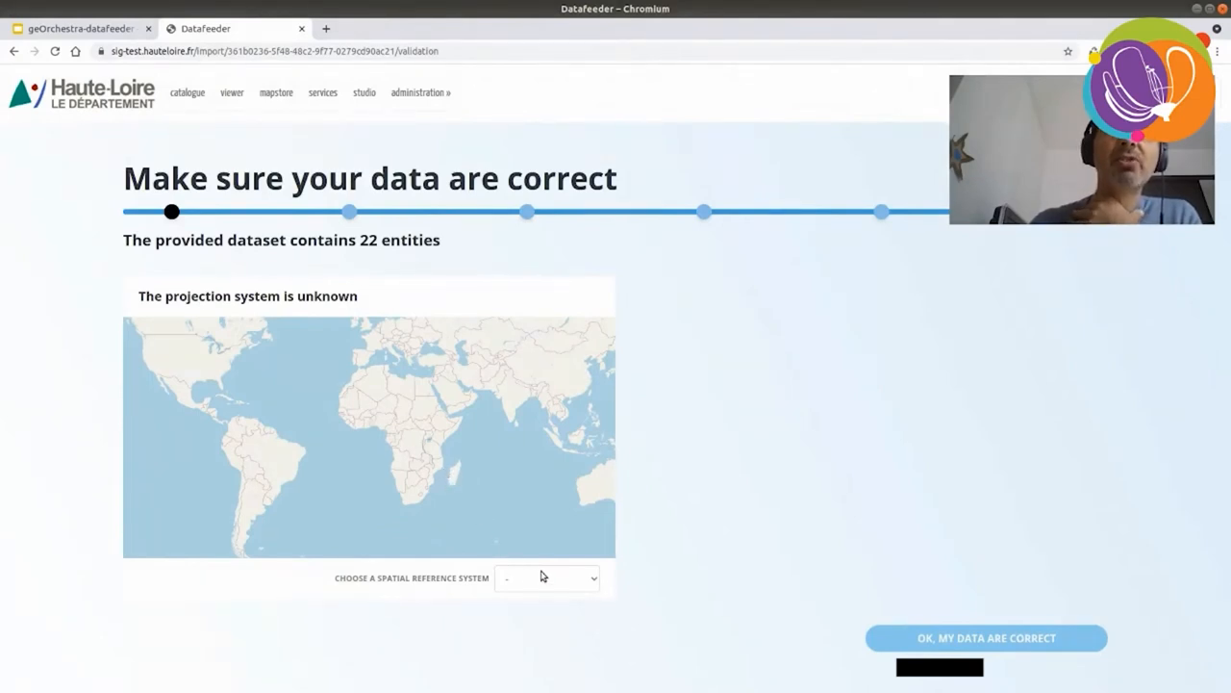
{"action": "left_click", "coordinate": [547, 577]}
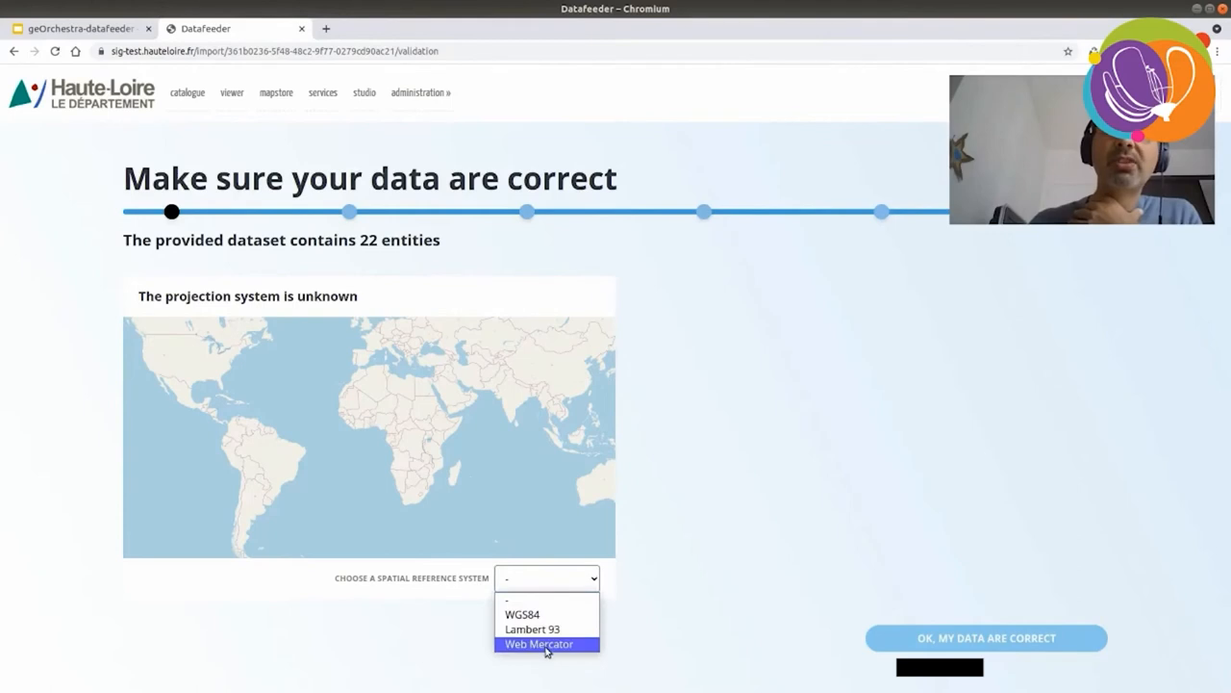
{"action": "left_click", "coordinate": [535, 644]}
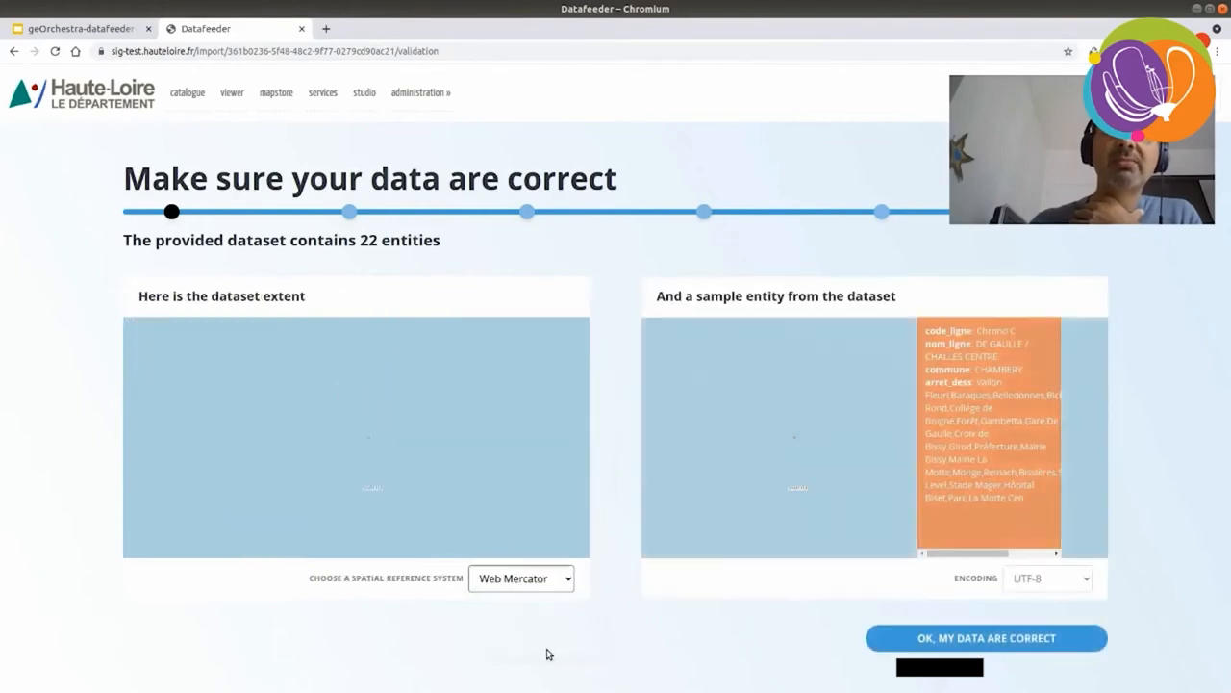
{"action": "left_click", "coordinate": [522, 579]}
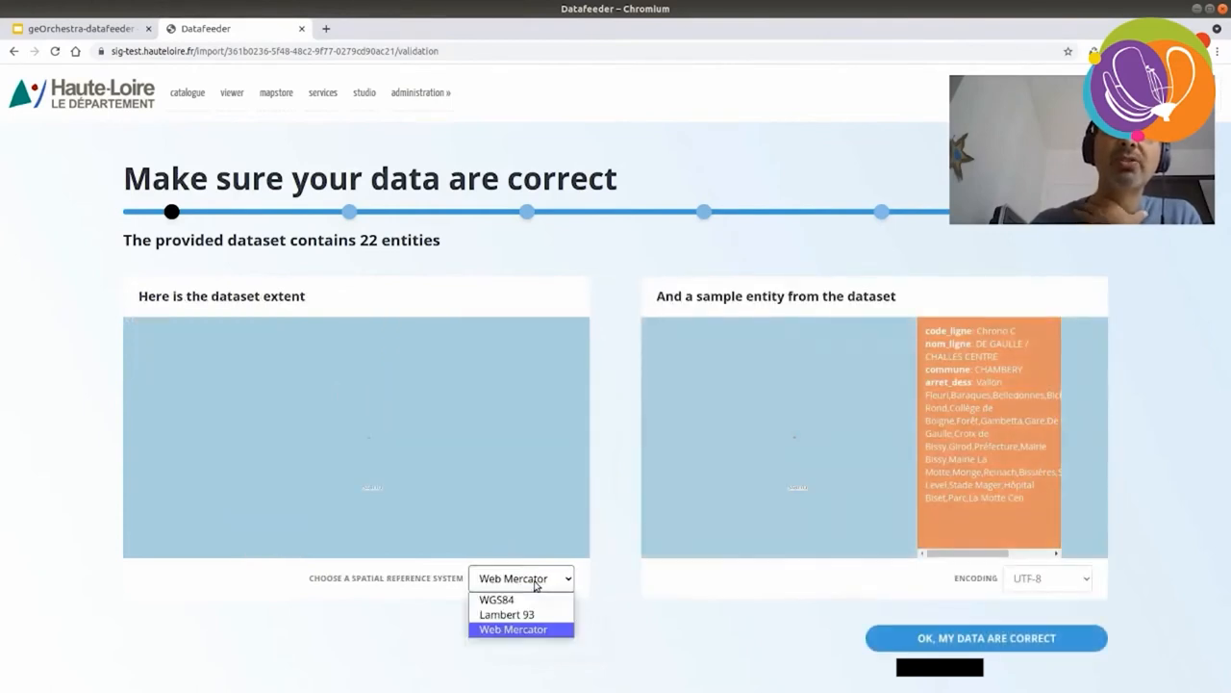
{"action": "left_click", "coordinate": [510, 614]}
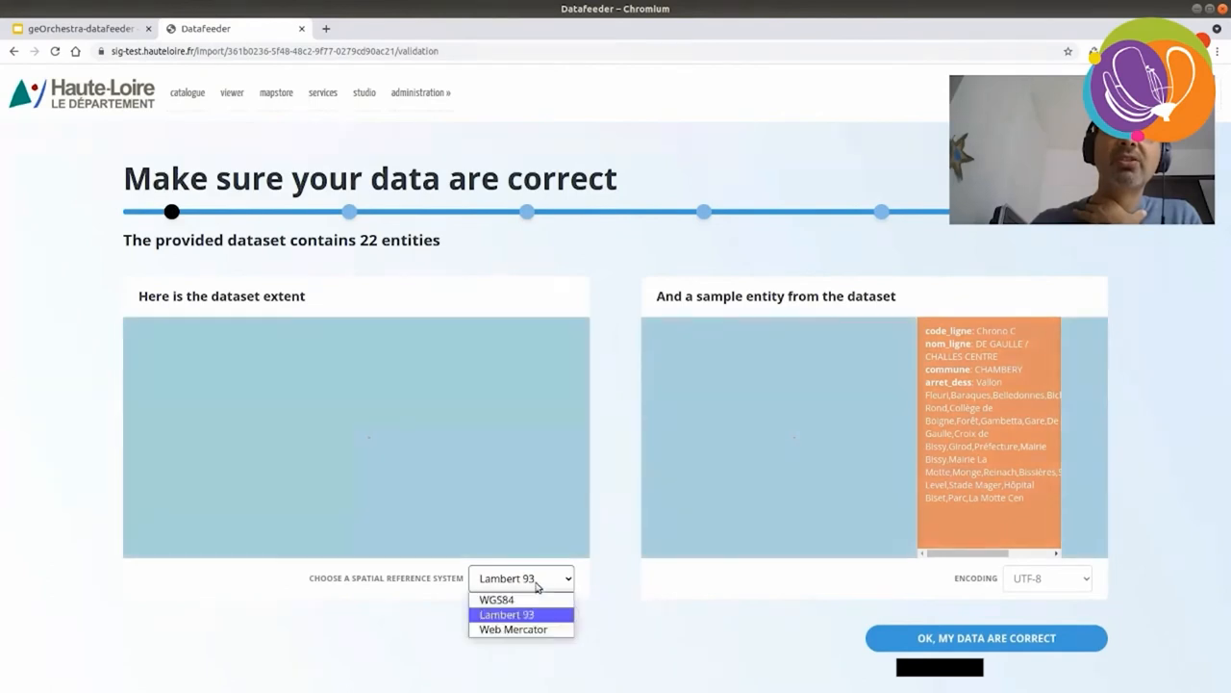
{"action": "left_click", "coordinate": [493, 600]}
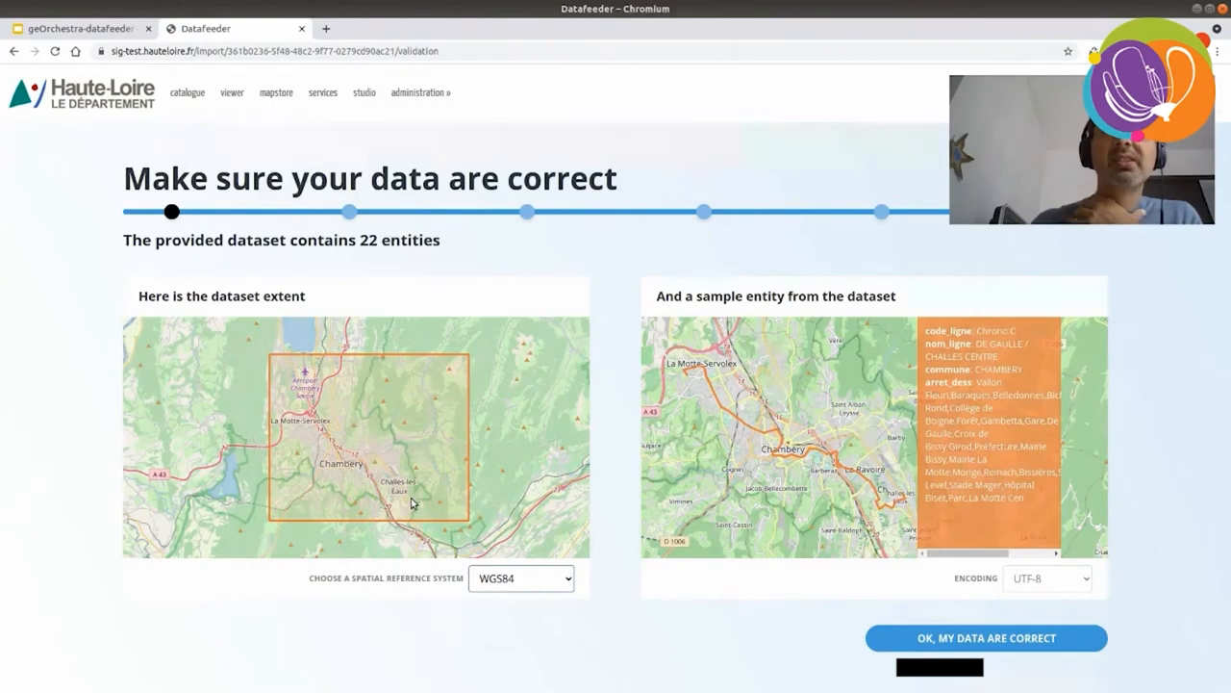
{"action": "mouse_move", "coordinate": [438, 501]}
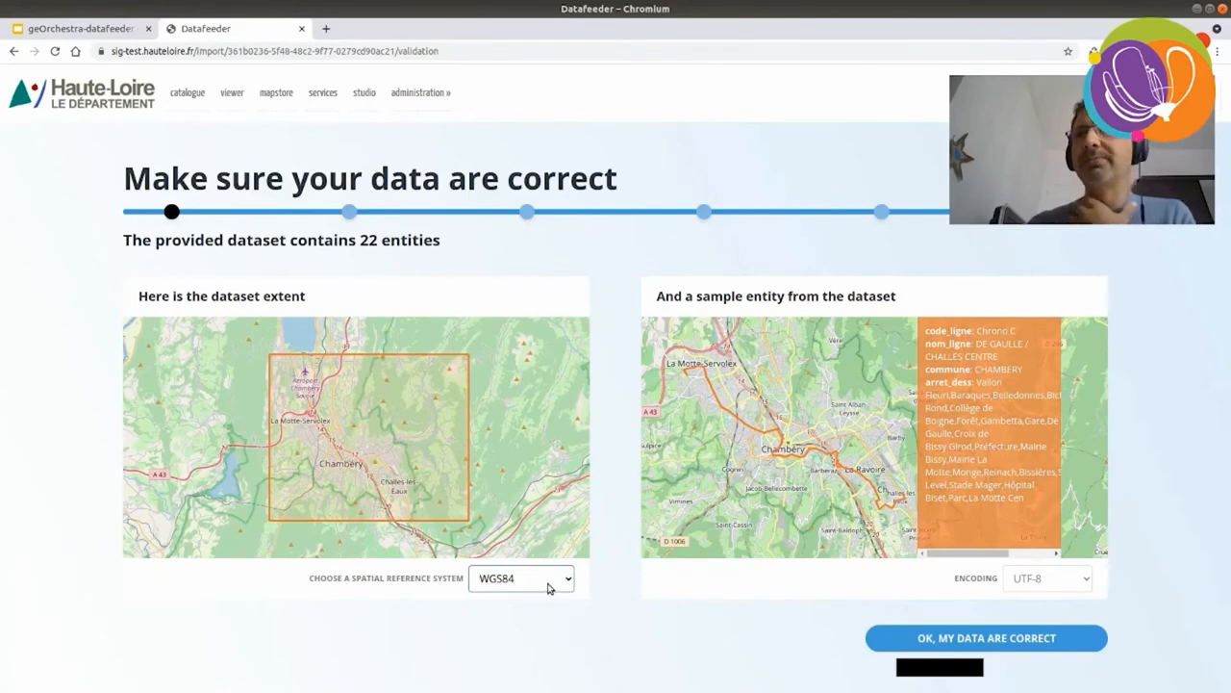
{"action": "mouse_move", "coordinate": [774, 481]}
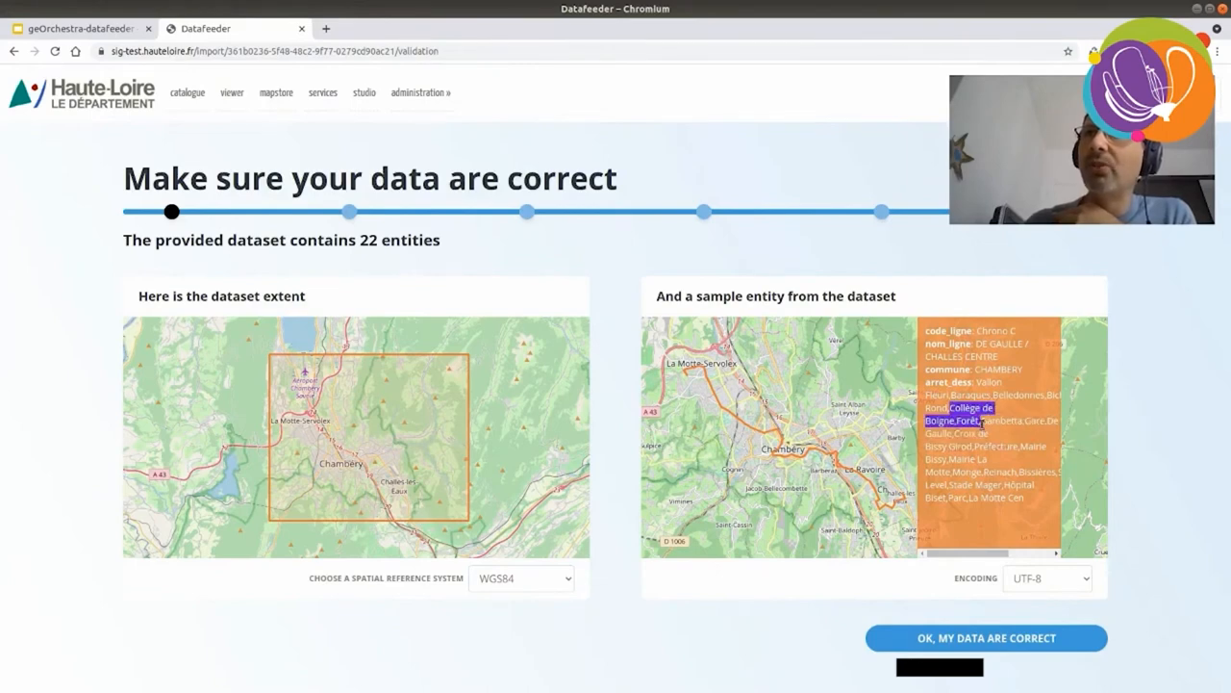
{"action": "mouse_move", "coordinate": [1048, 577]}
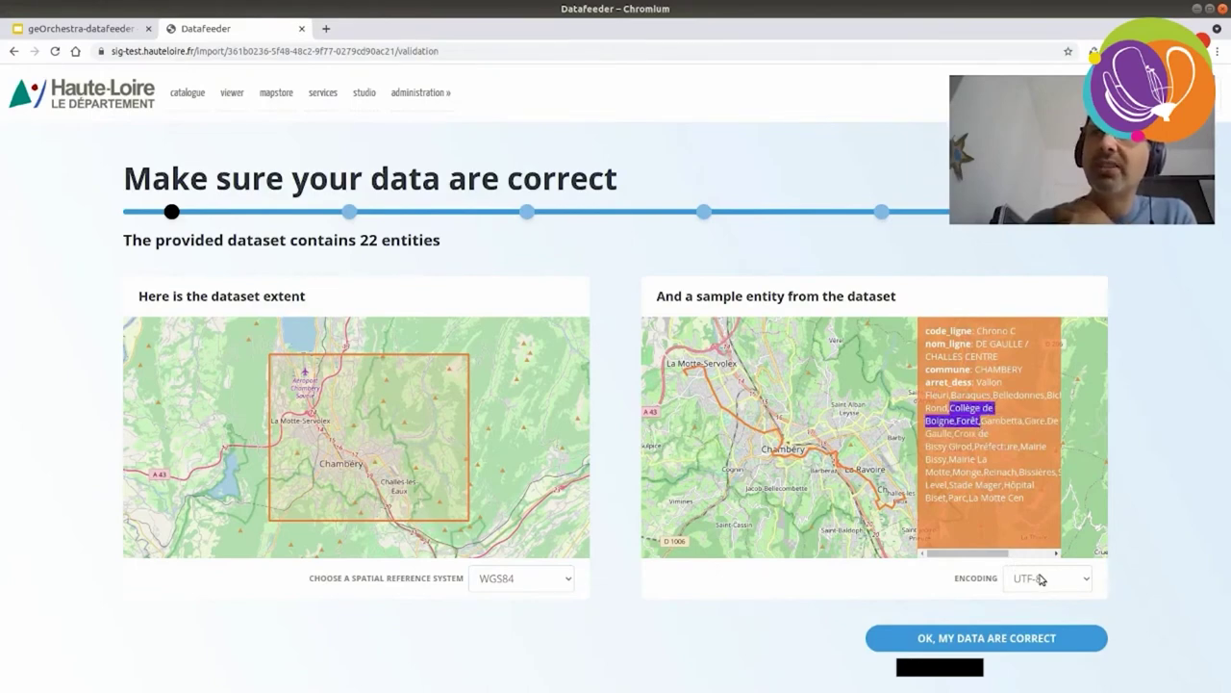
{"action": "left_click", "coordinate": [1049, 580]}
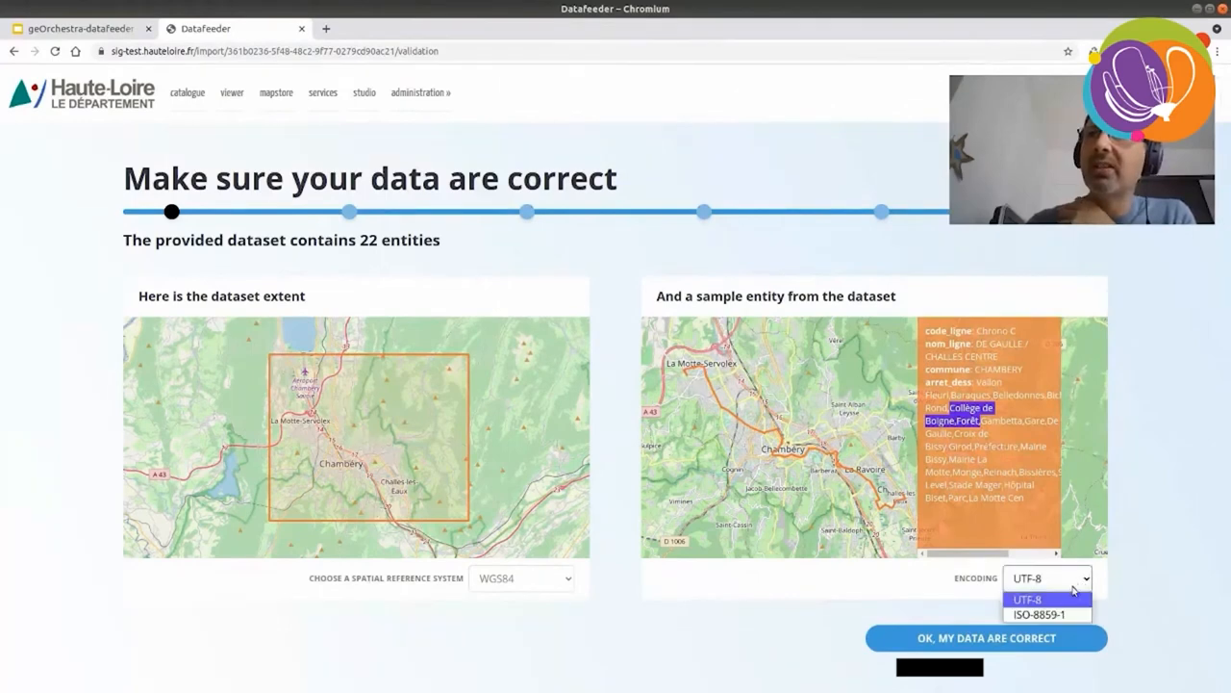
{"action": "left_click", "coordinate": [1047, 614]}
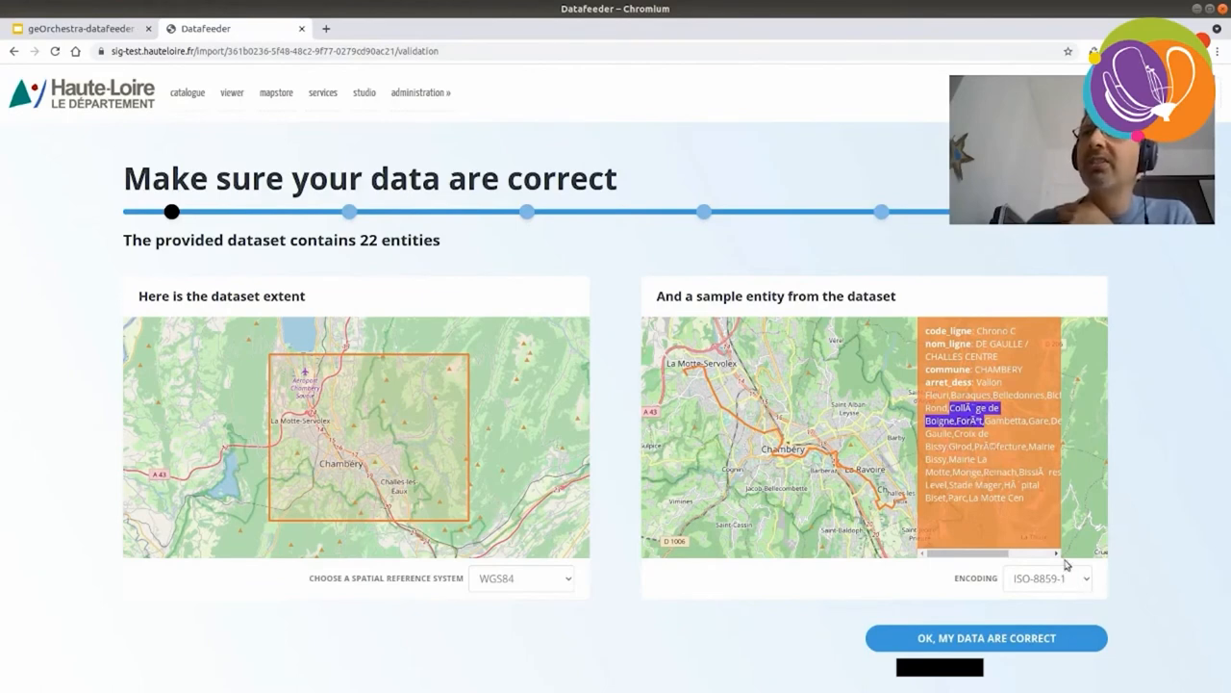
{"action": "left_click", "coordinate": [1047, 578]}
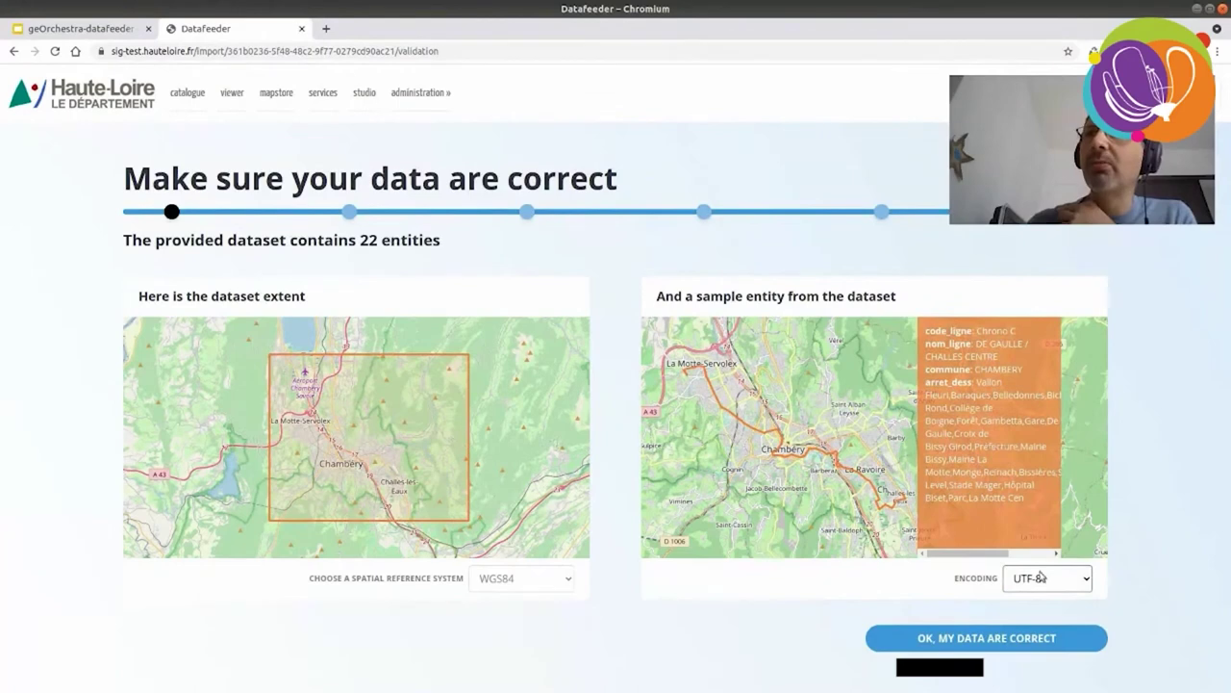
{"action": "double_click", "coordinate": [971, 408]}
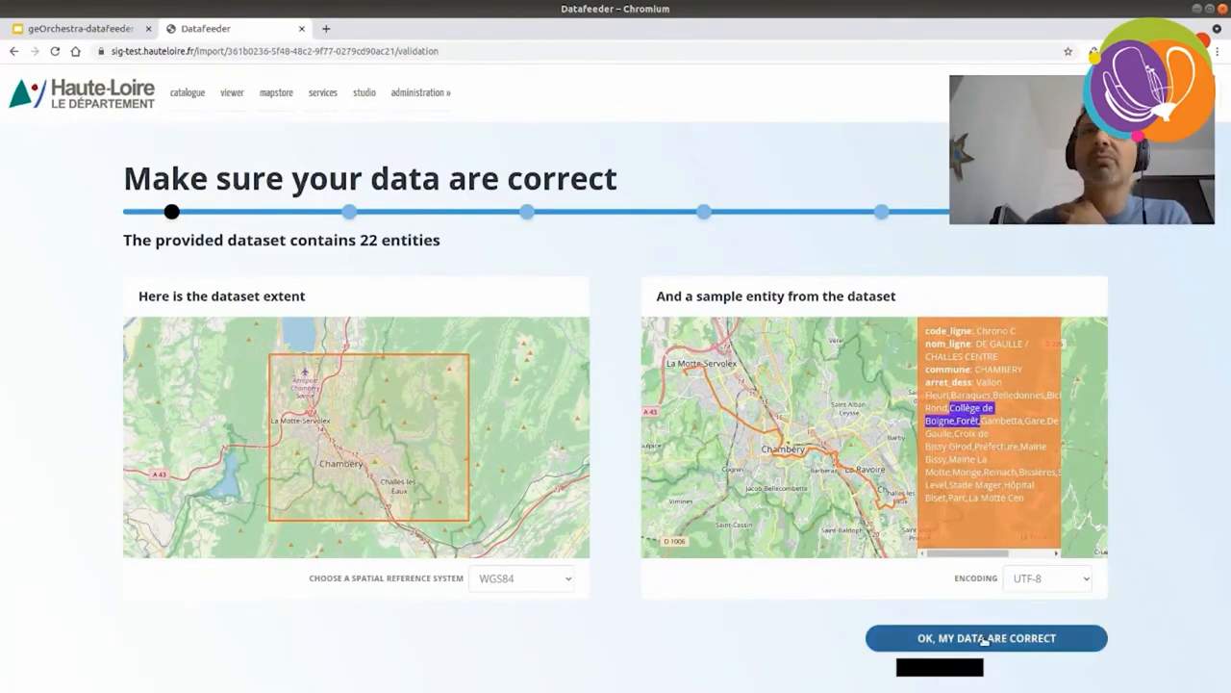
- Confirm 'OK, my data are correct' and start entering the dataset title
{"action": "left_click", "coordinate": [987, 638]}
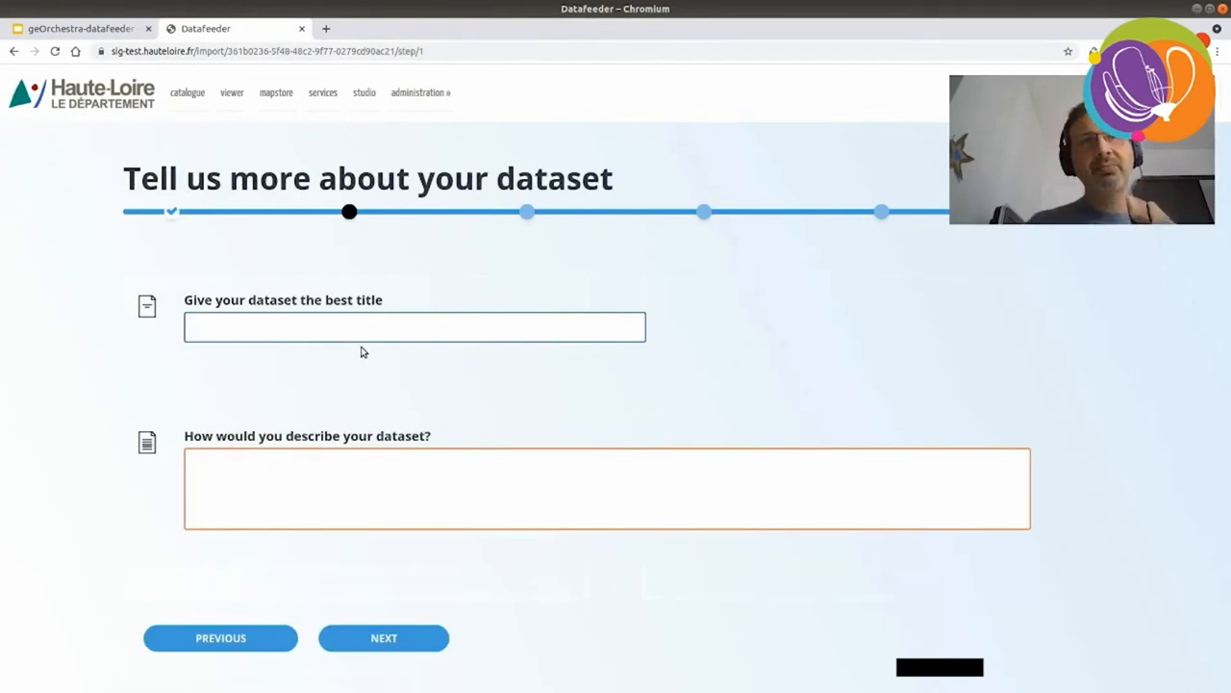
{"action": "left_click", "coordinate": [413, 327]}
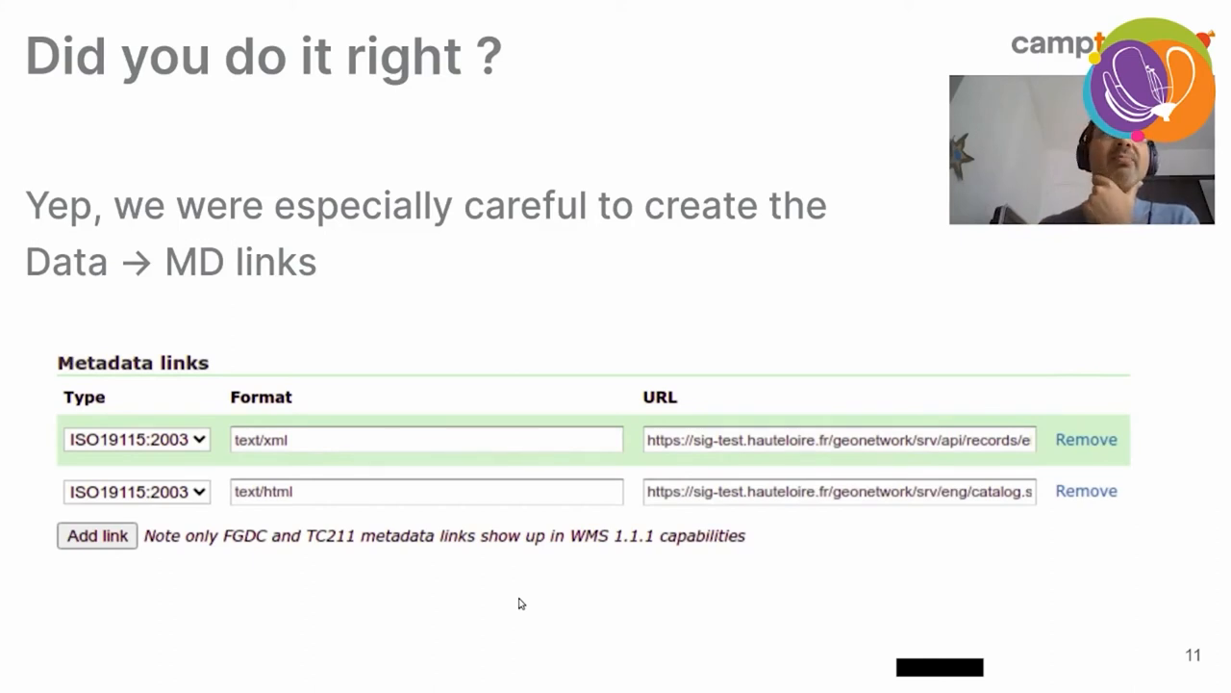
- Advance through the 'What about the metadata?' slide to the following slide
{"action": "key", "text": "Right"}
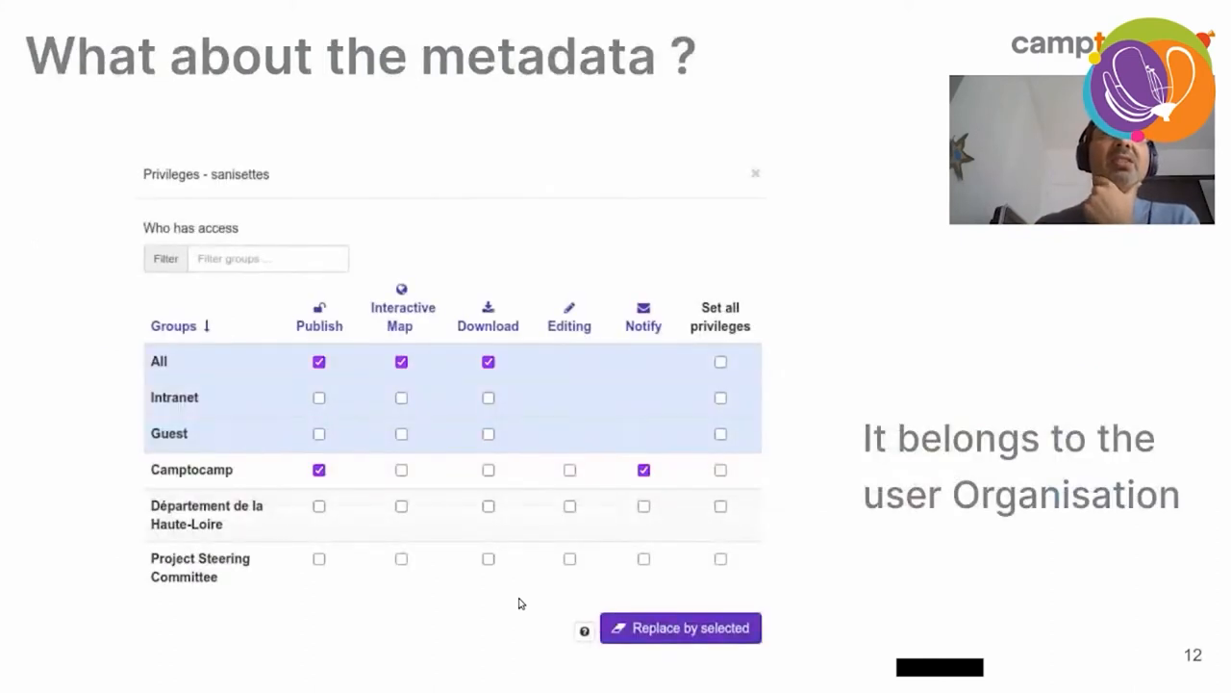
{"action": "key", "text": "Right"}
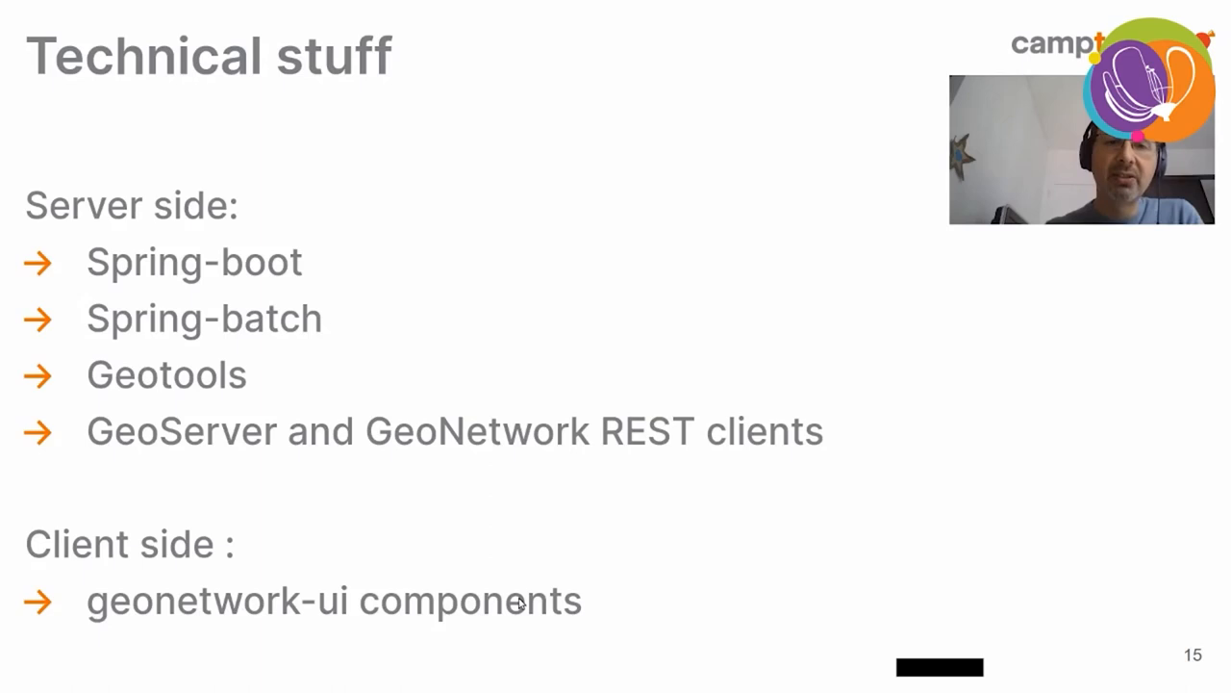
- Advance the slideshow by one slide toward 'How do I get it?'
{"action": "key", "text": "Right"}
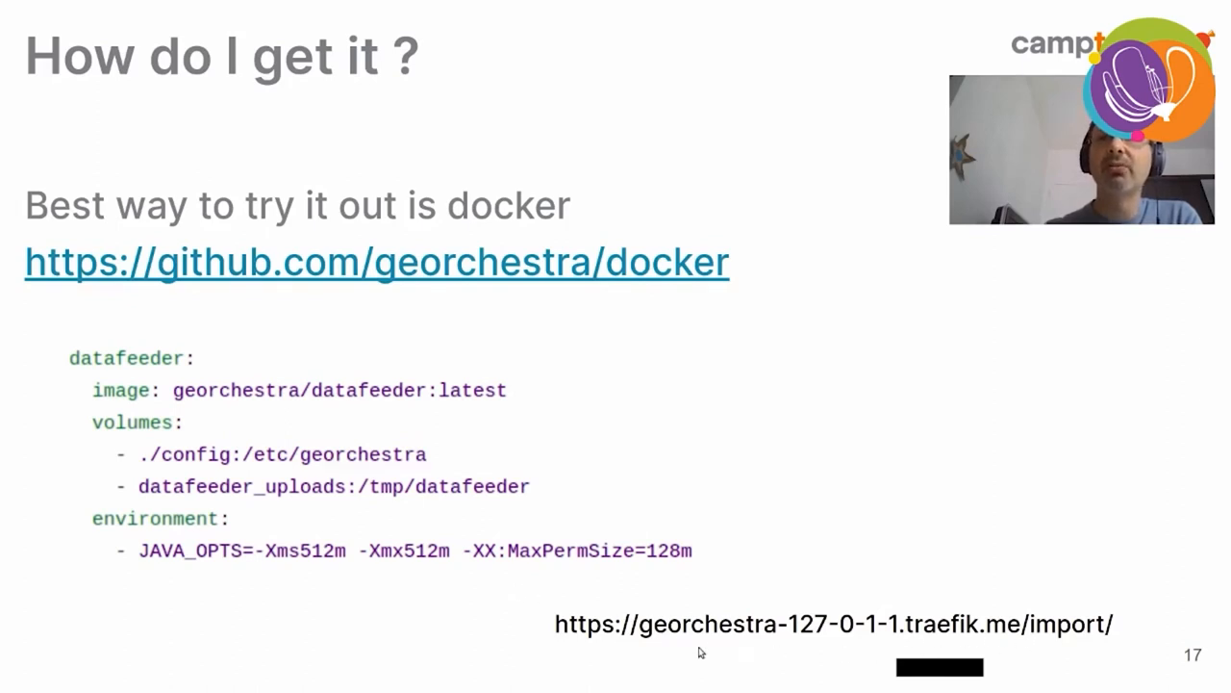
{"action": "mouse_move", "coordinate": [522, 637]}
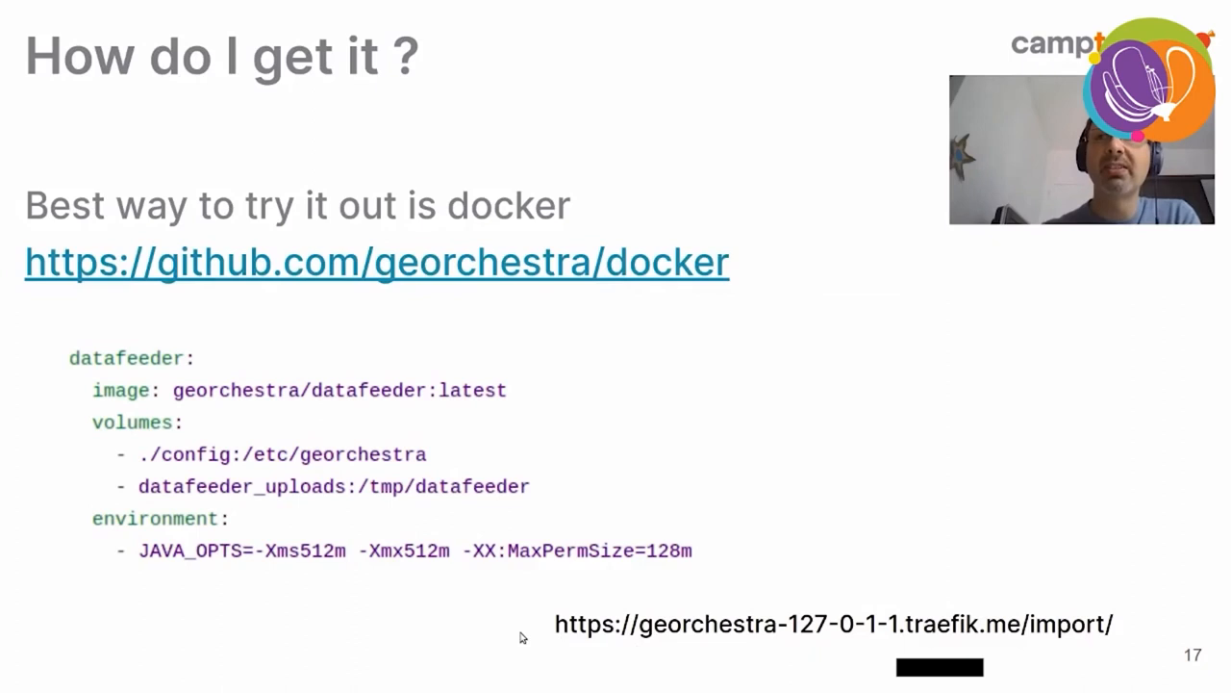